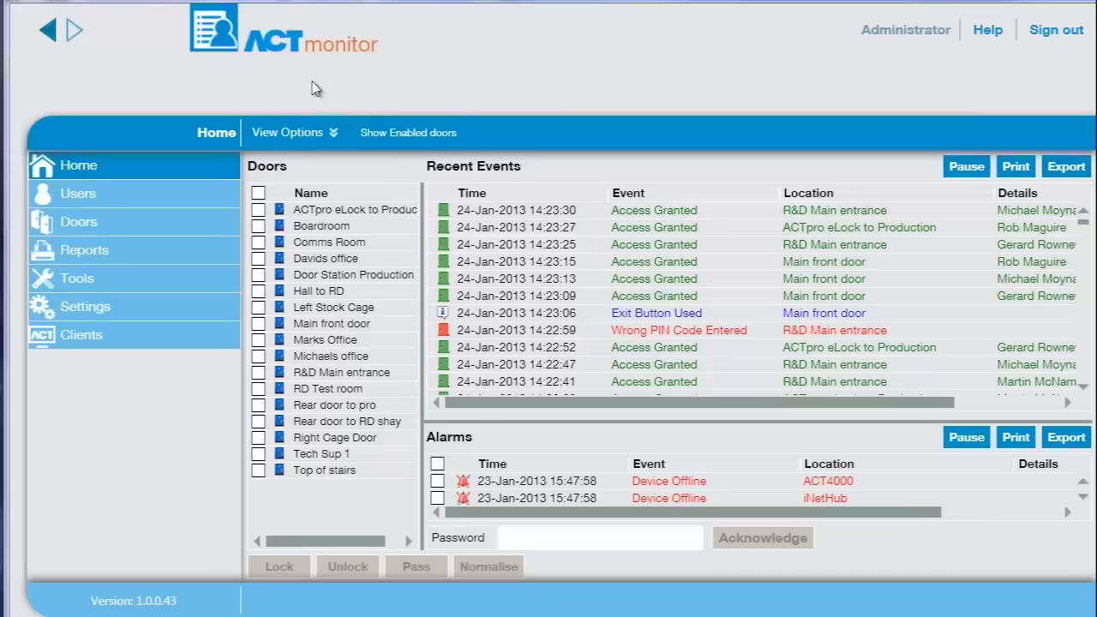
{"action": "mouse_move", "coordinate": [300, 84]}
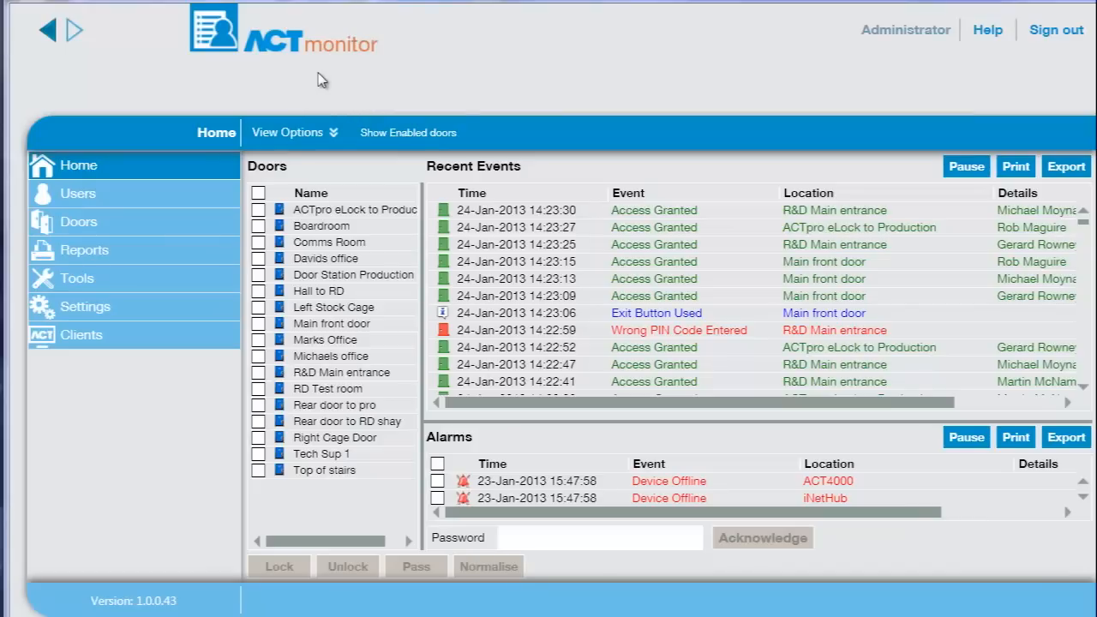
{"action": "mouse_move", "coordinate": [891, 151]}
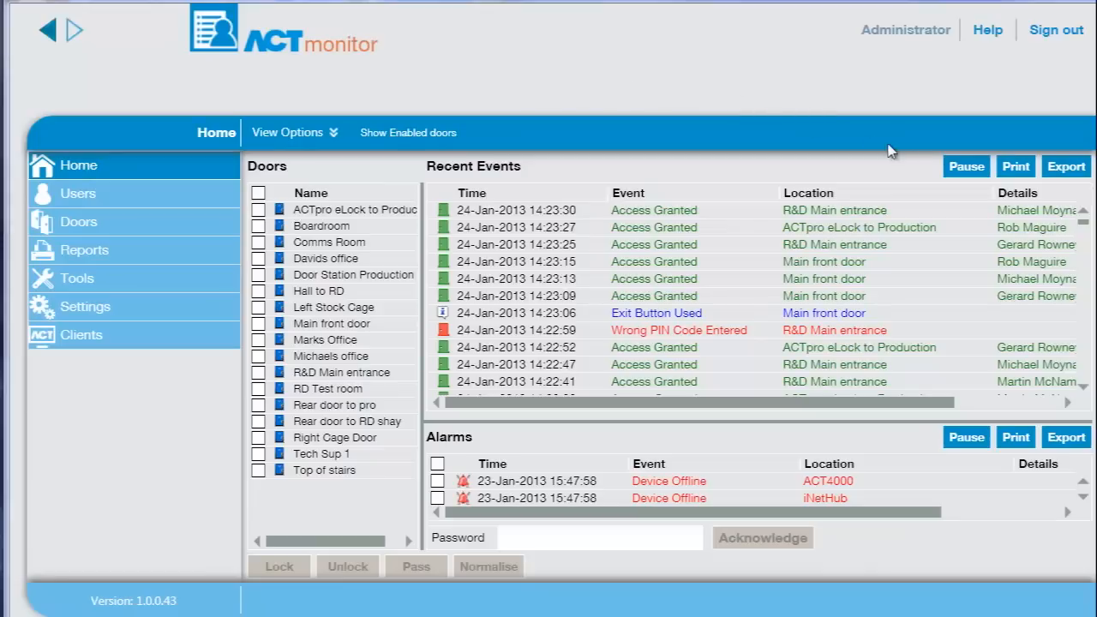
Step: Unlock all doors together in ACT Monitor, then normalise every door again
{"action": "left_click", "coordinate": [965, 167]}
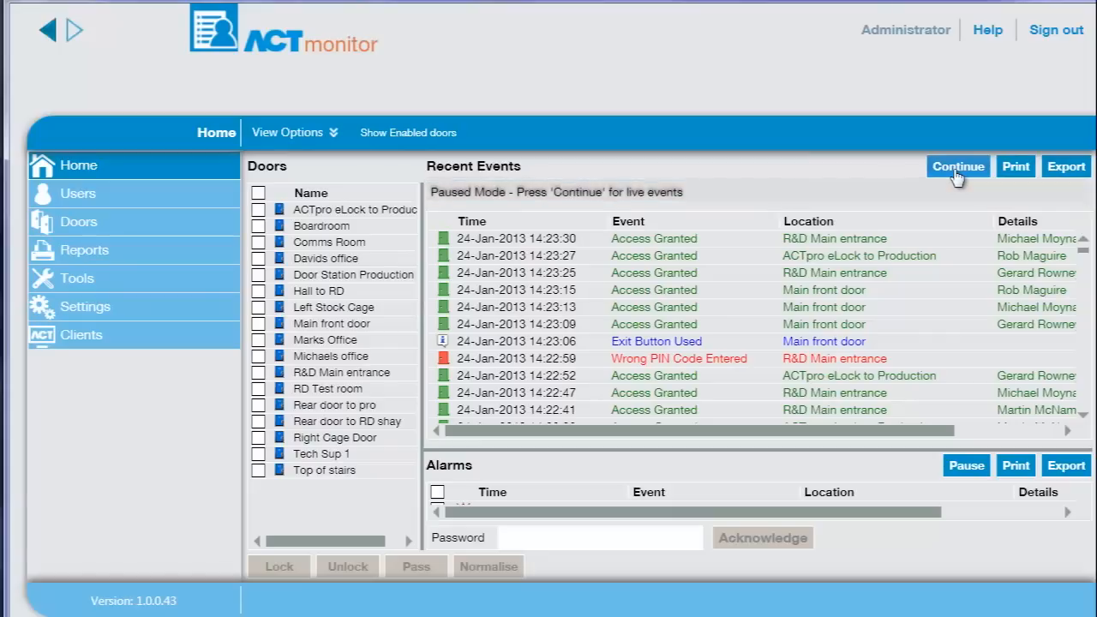
{"action": "left_click", "coordinate": [957, 167]}
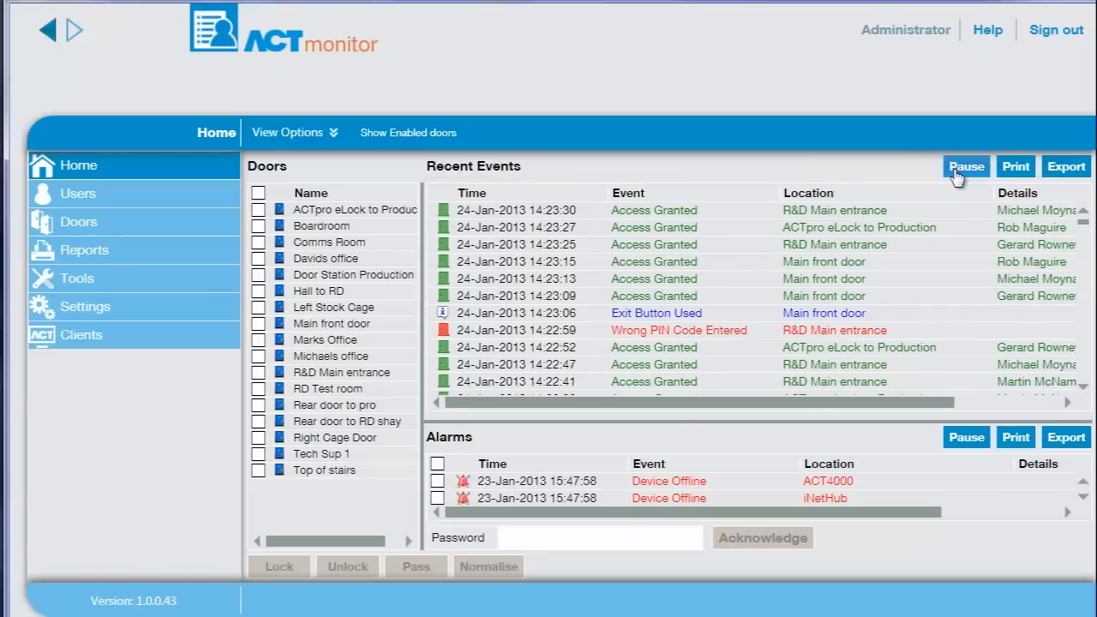
{"action": "mouse_move", "coordinate": [871, 172]}
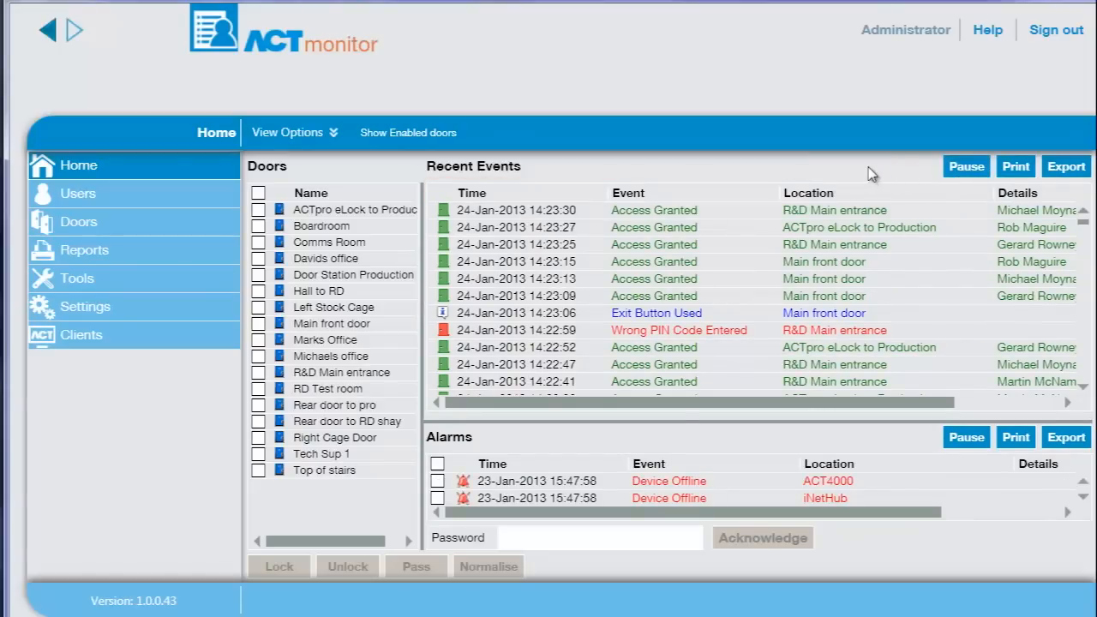
{"action": "mouse_move", "coordinate": [261, 205]}
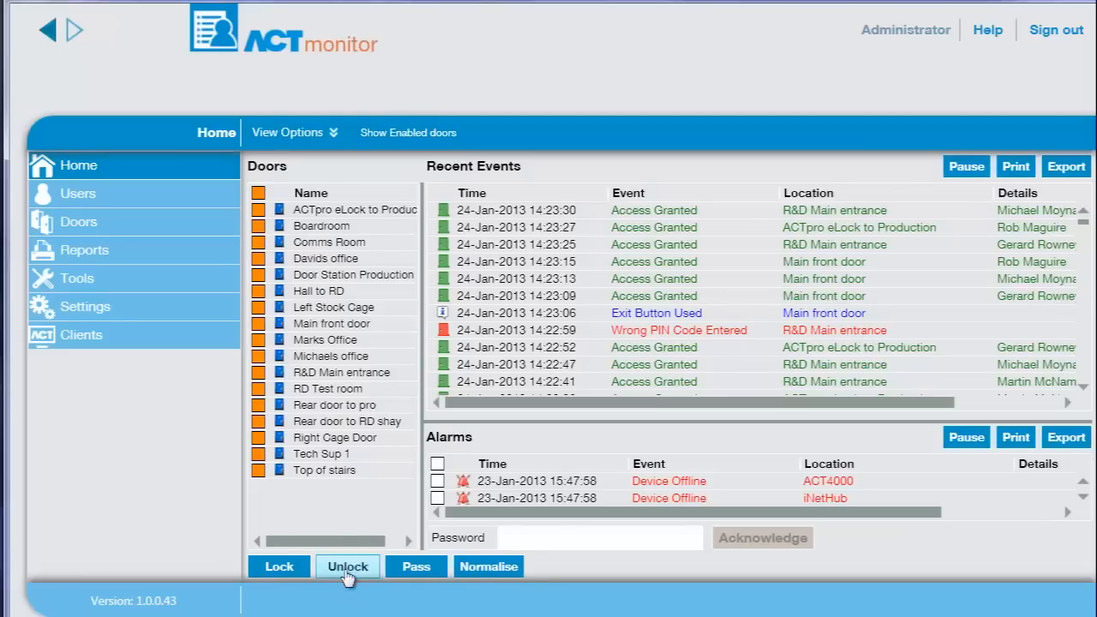
{"action": "left_click", "coordinate": [347, 566]}
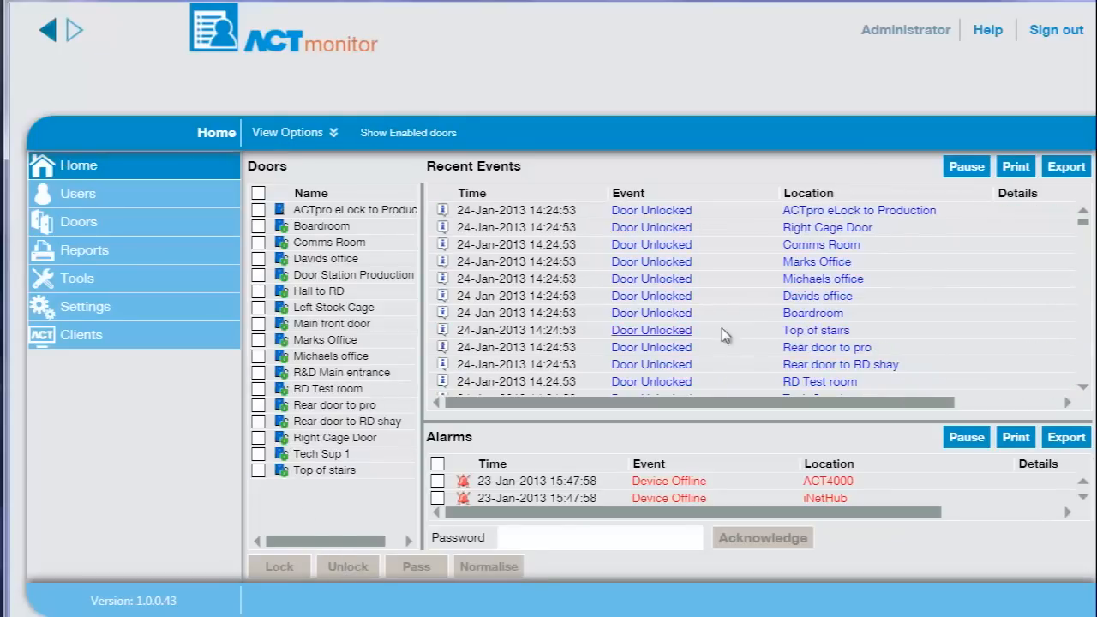
{"action": "mouse_move", "coordinate": [673, 313]}
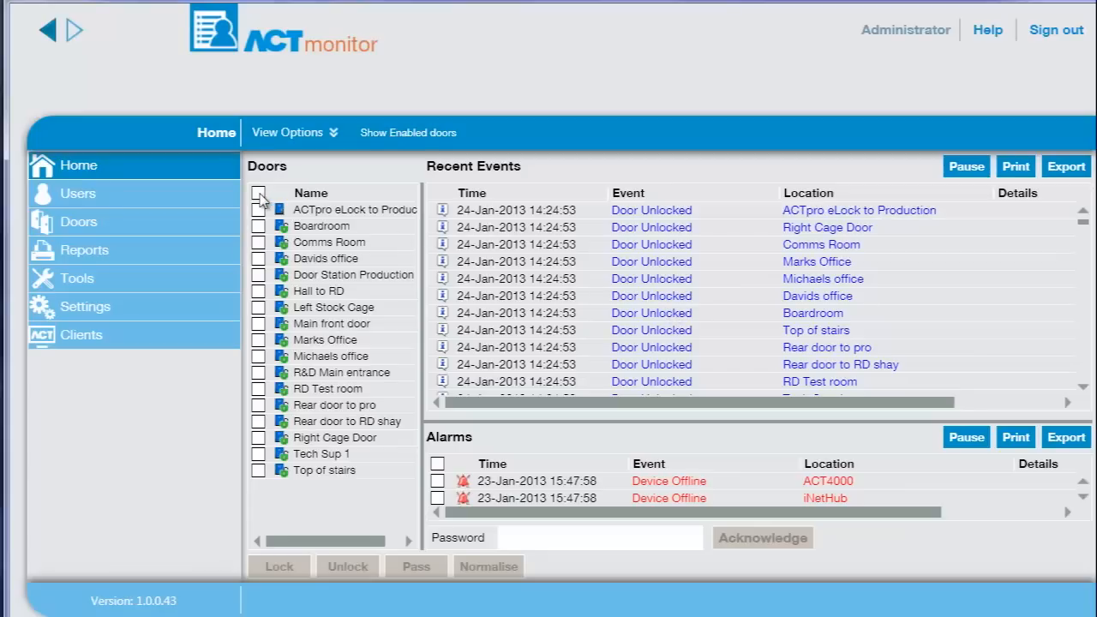
{"action": "left_click", "coordinate": [259, 193]}
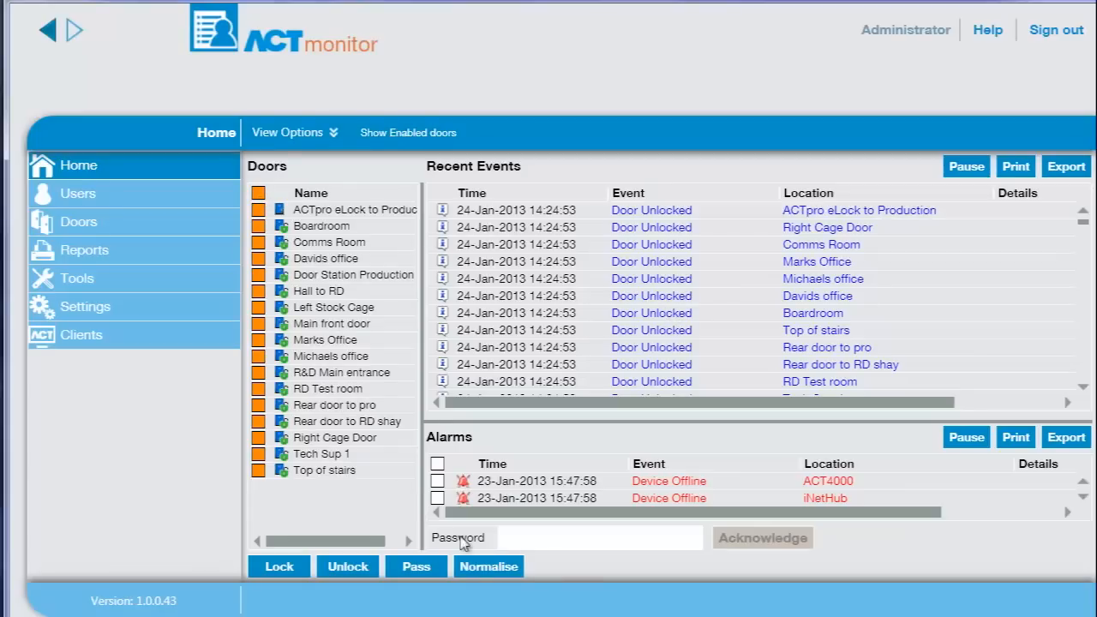
{"action": "left_click", "coordinate": [487, 566]}
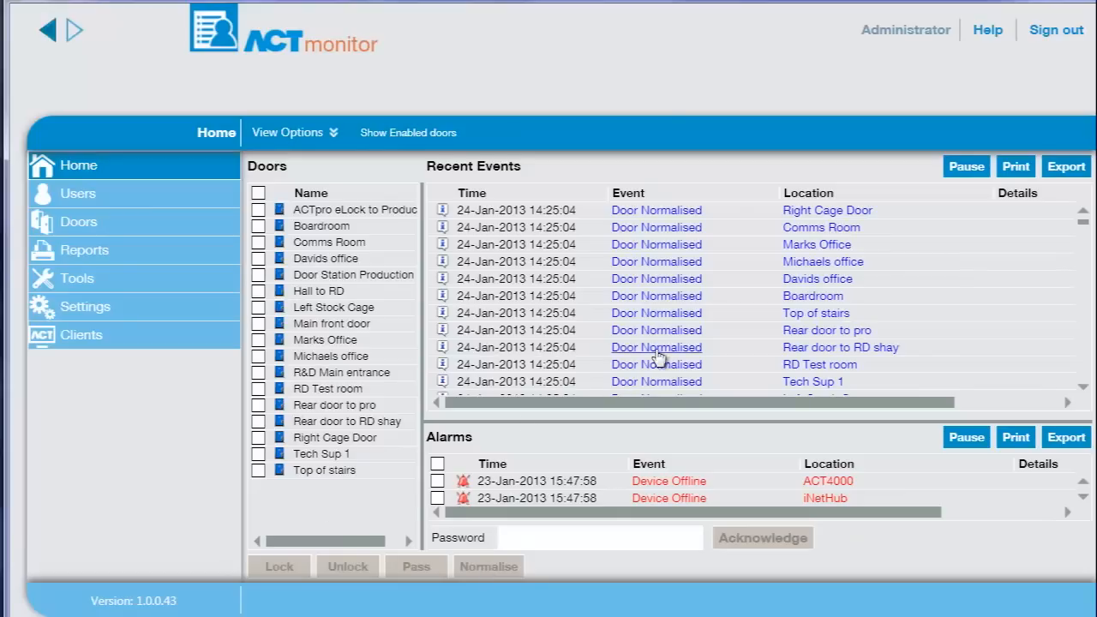
{"action": "mouse_move", "coordinate": [668, 343]}
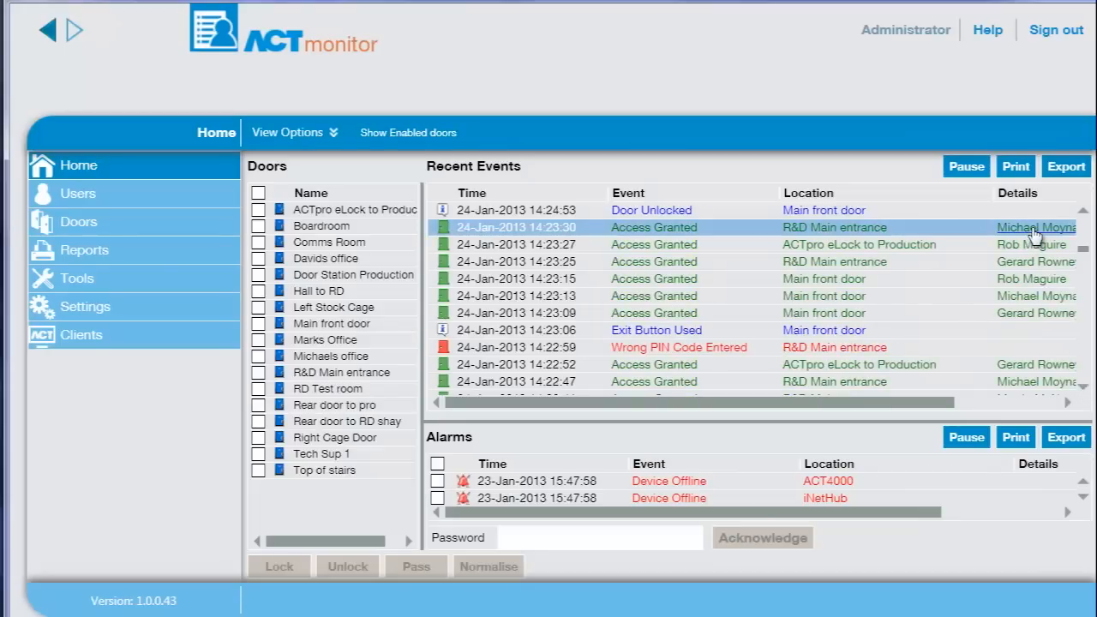
{"action": "left_click", "coordinate": [1036, 227]}
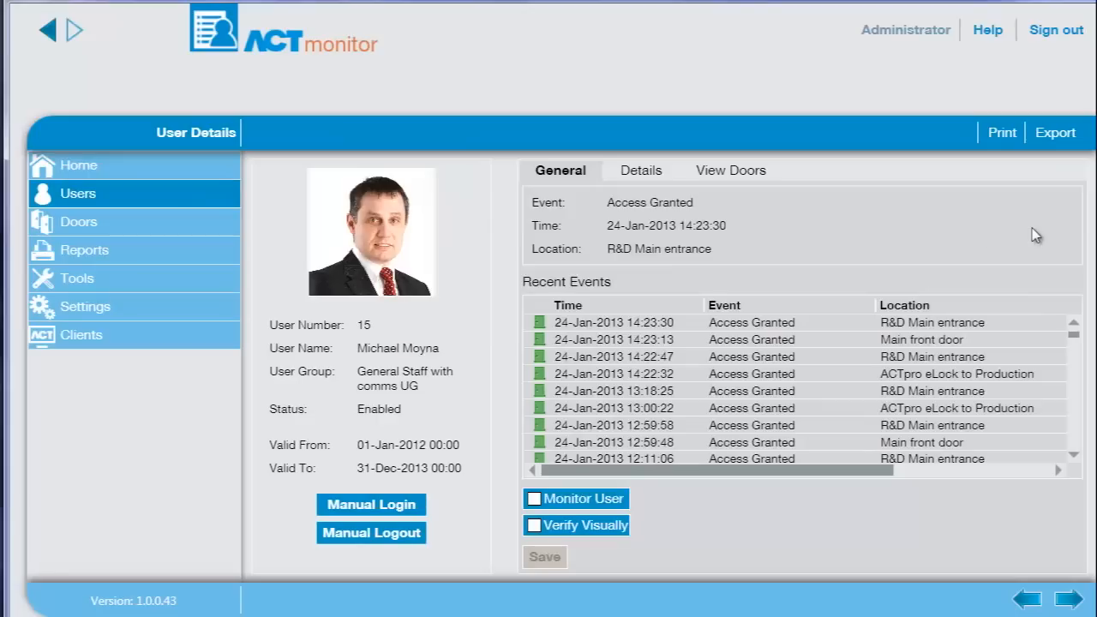
{"action": "mouse_move", "coordinate": [575, 363]}
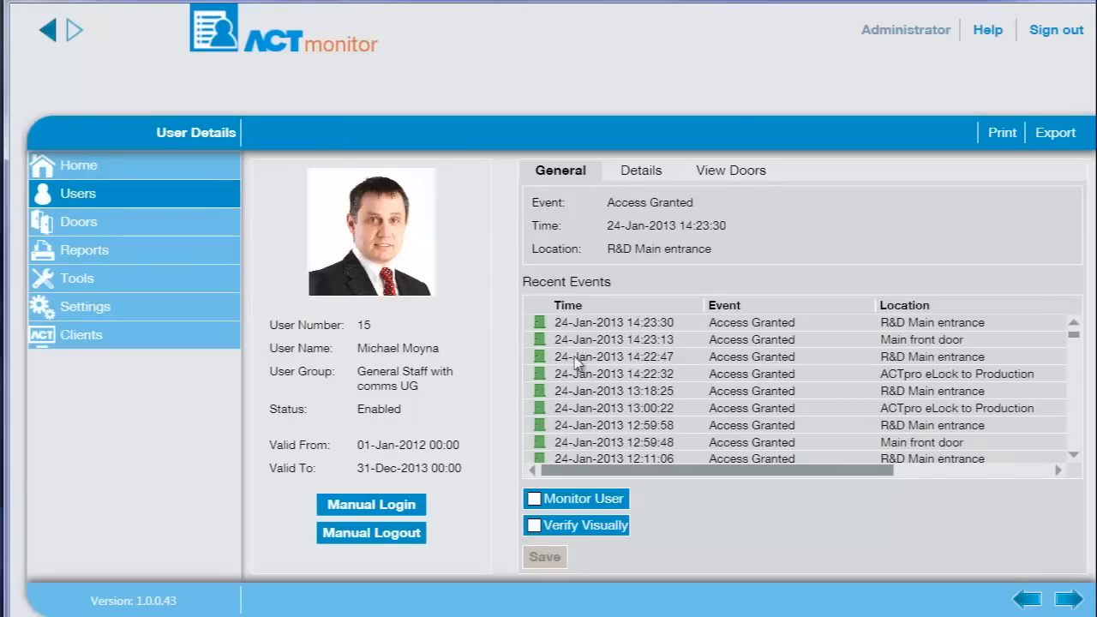
{"action": "mouse_move", "coordinate": [632, 297]}
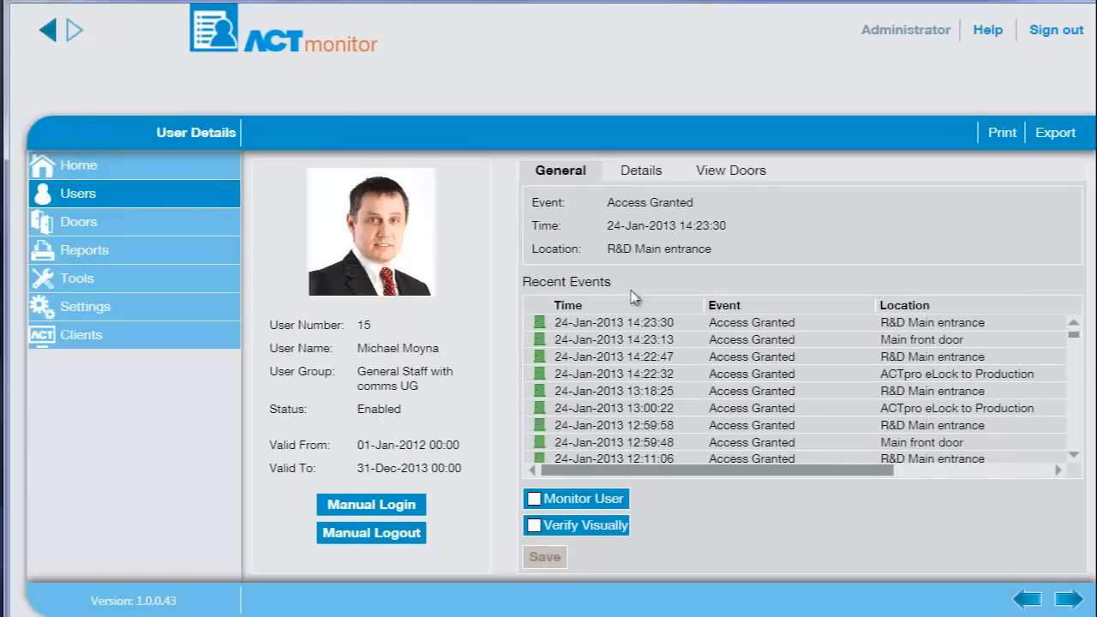
{"action": "left_click", "coordinate": [638, 170]}
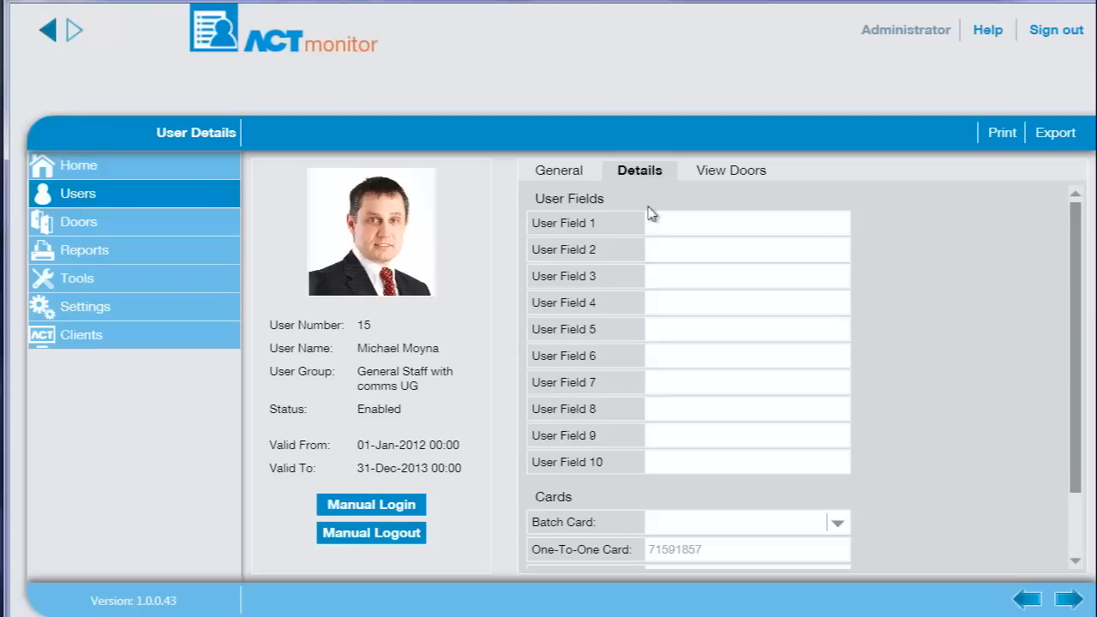
{"action": "mouse_move", "coordinate": [698, 210]}
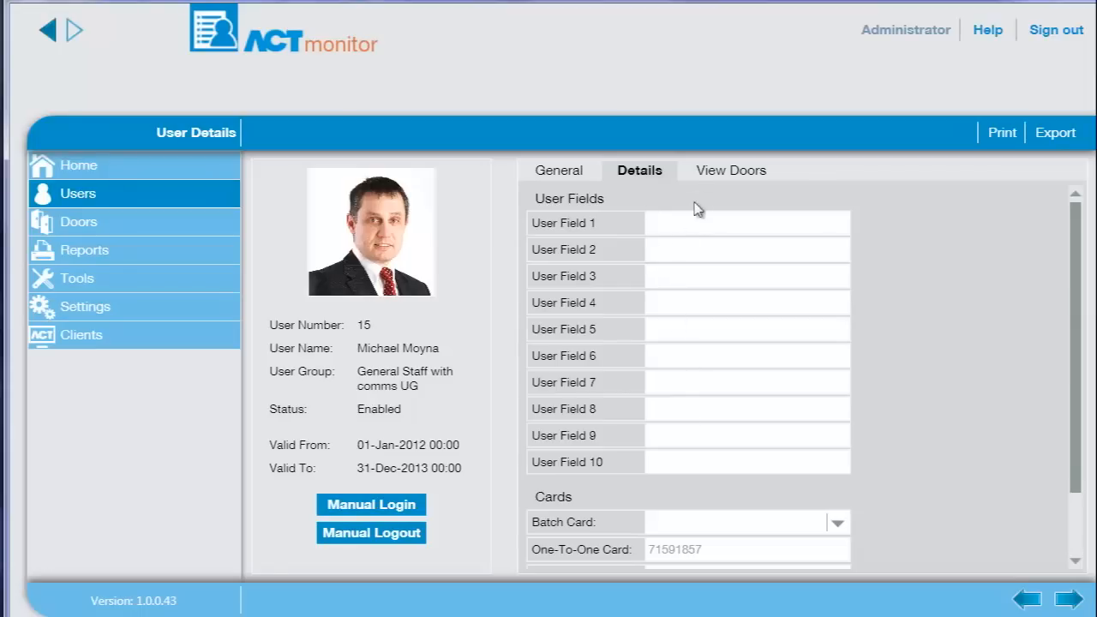
{"action": "left_click", "coordinate": [729, 170]}
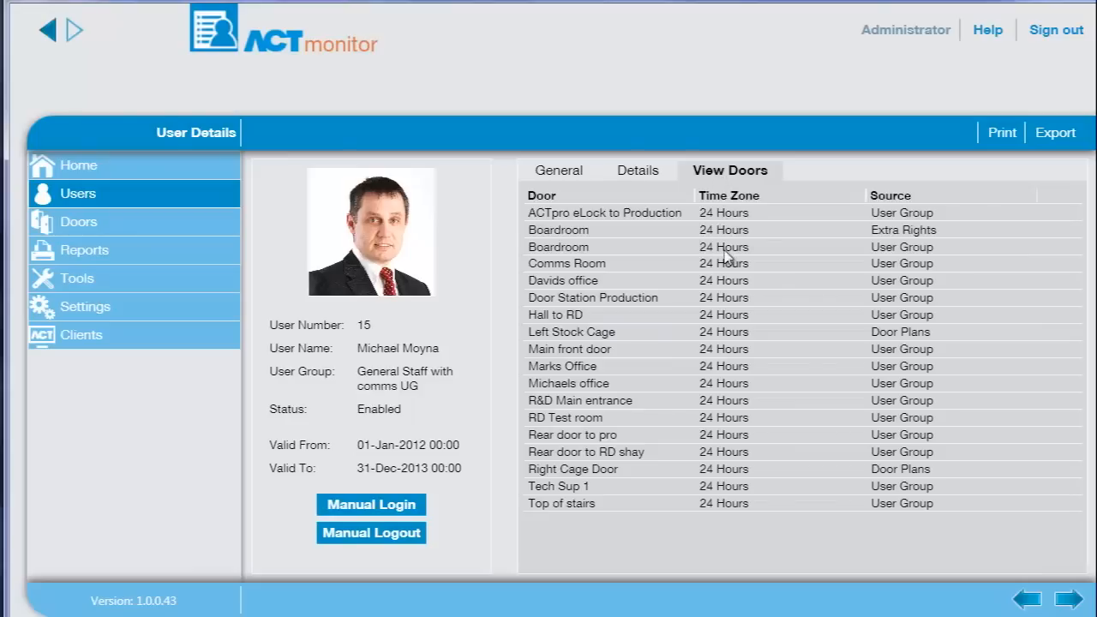
{"action": "mouse_move", "coordinate": [686, 412]}
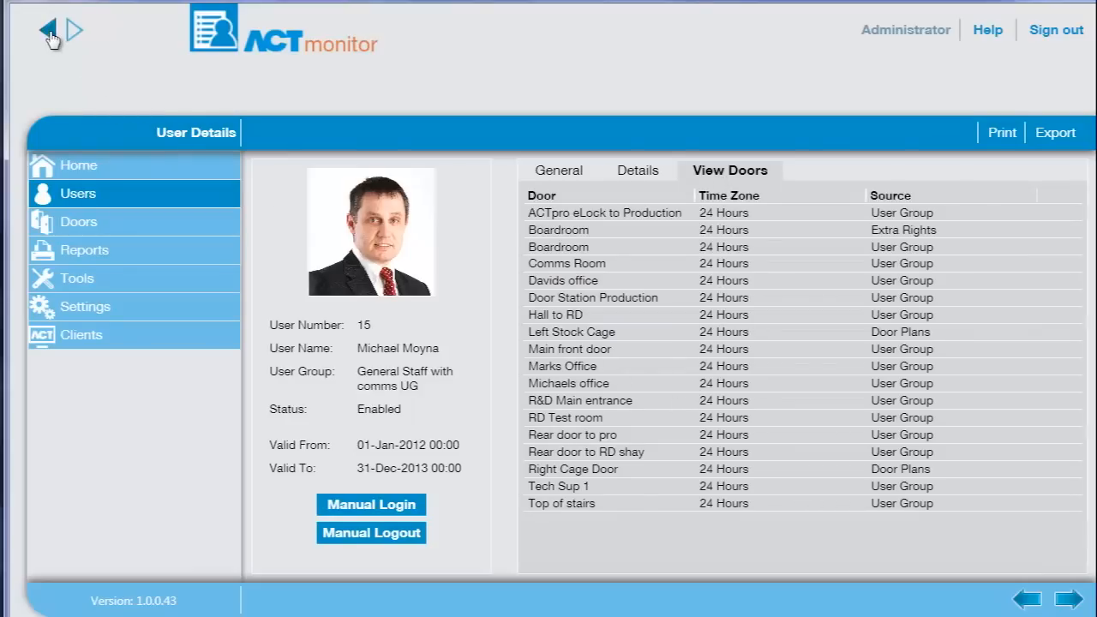
{"action": "left_click", "coordinate": [49, 31]}
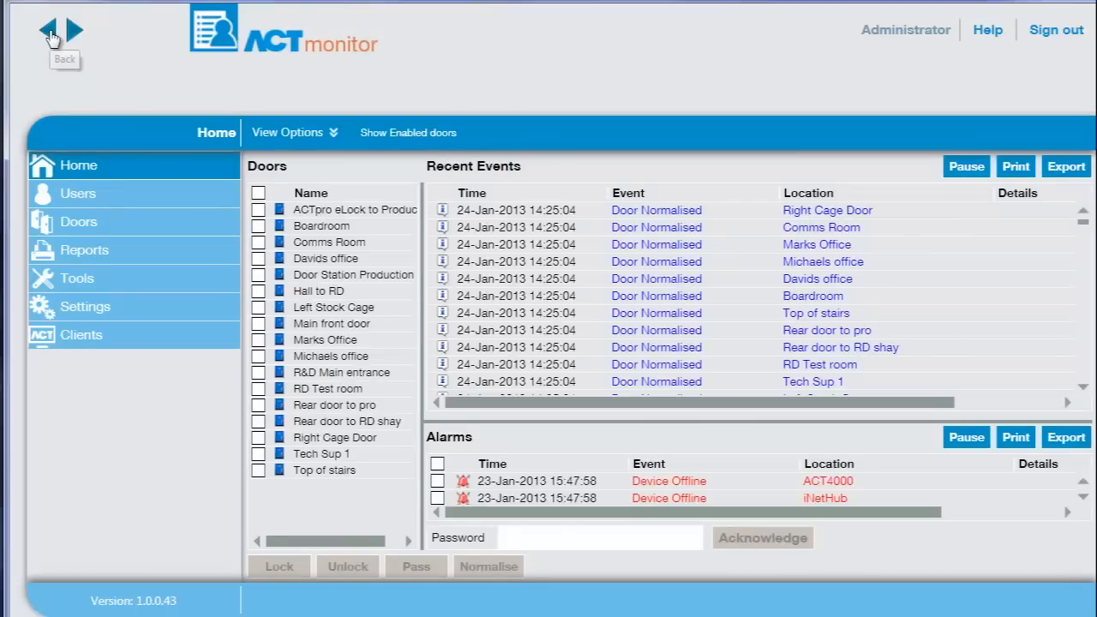
{"action": "mouse_move", "coordinate": [53, 39]}
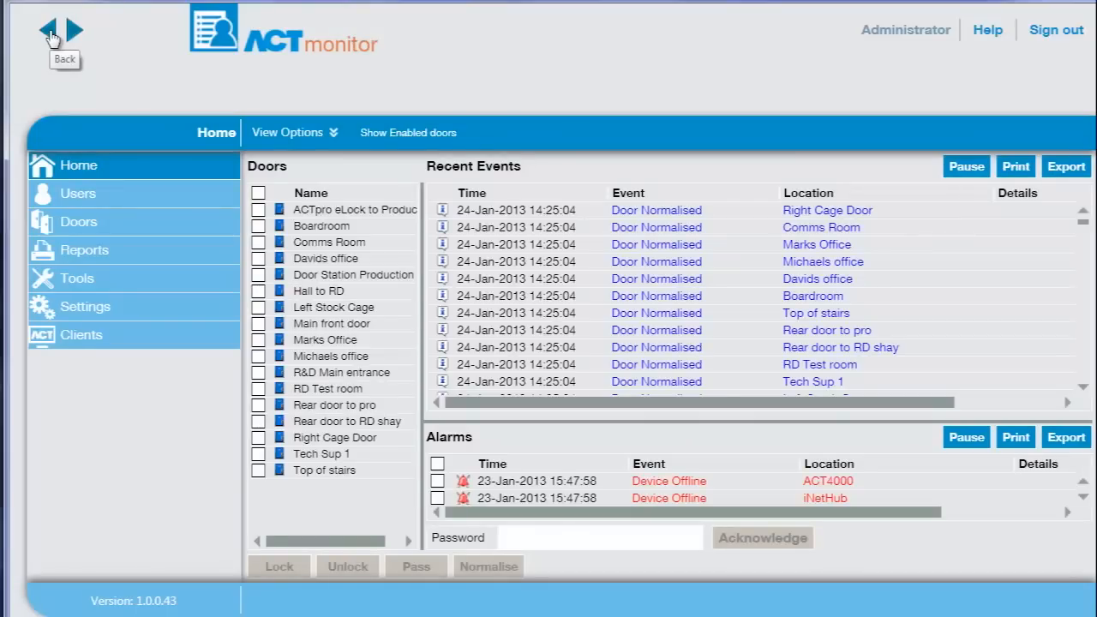
{"action": "mouse_move", "coordinate": [582, 466]}
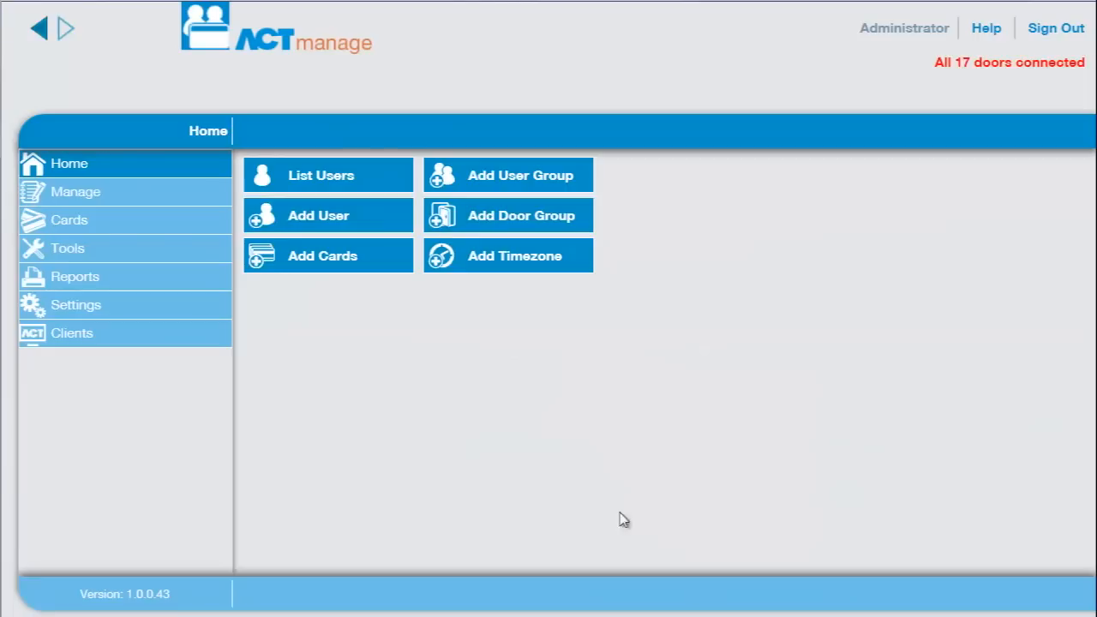
{"action": "mouse_move", "coordinate": [286, 73]}
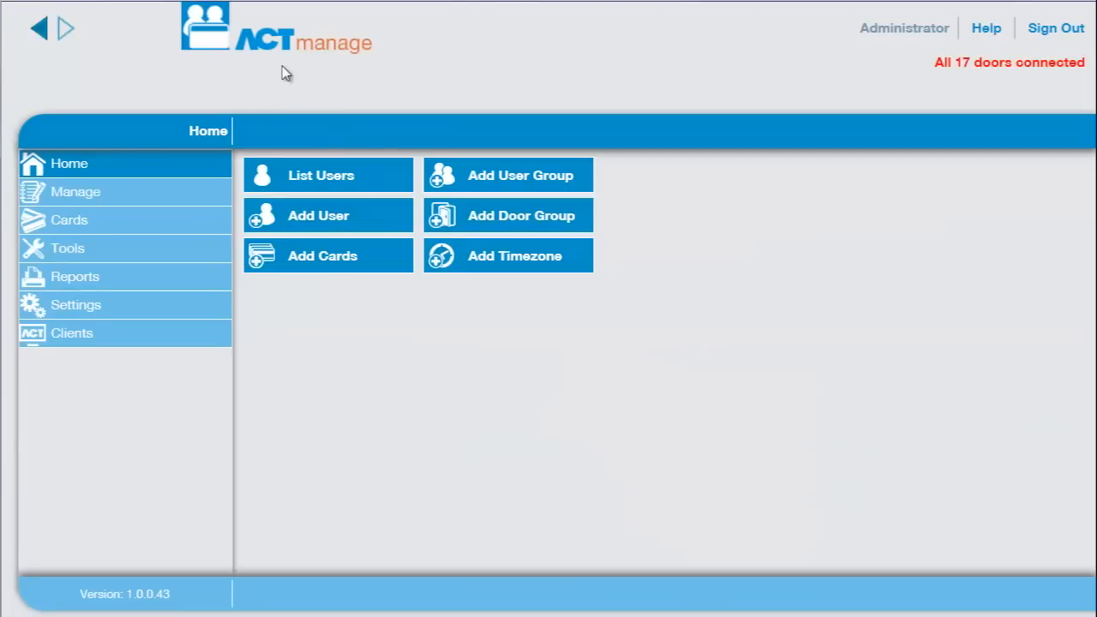
{"action": "mouse_move", "coordinate": [368, 262]}
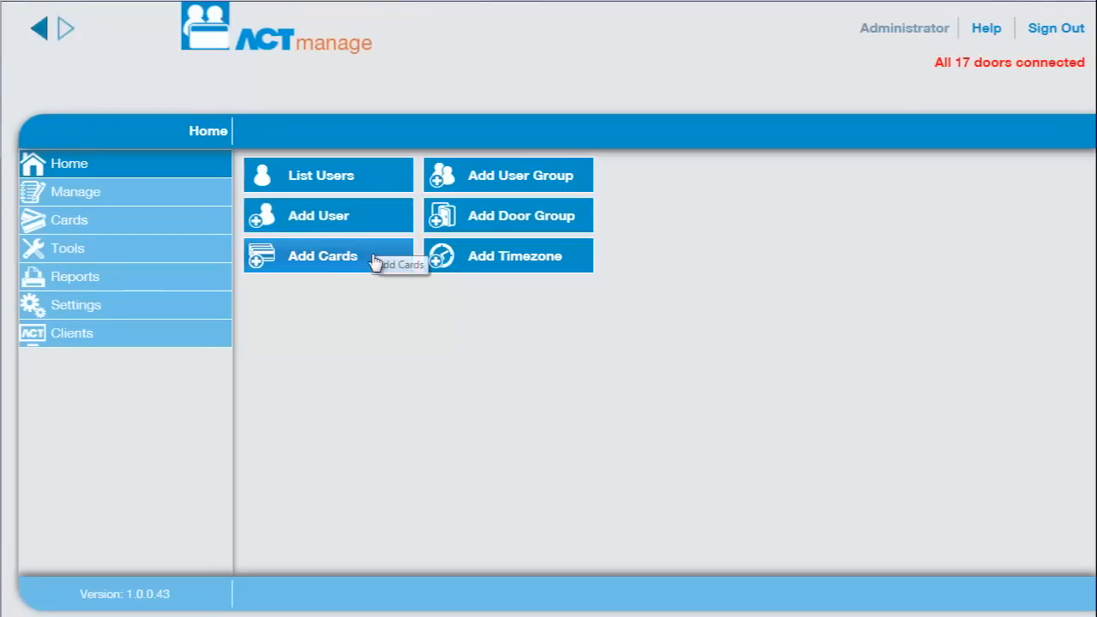
{"action": "mouse_move", "coordinate": [362, 178]}
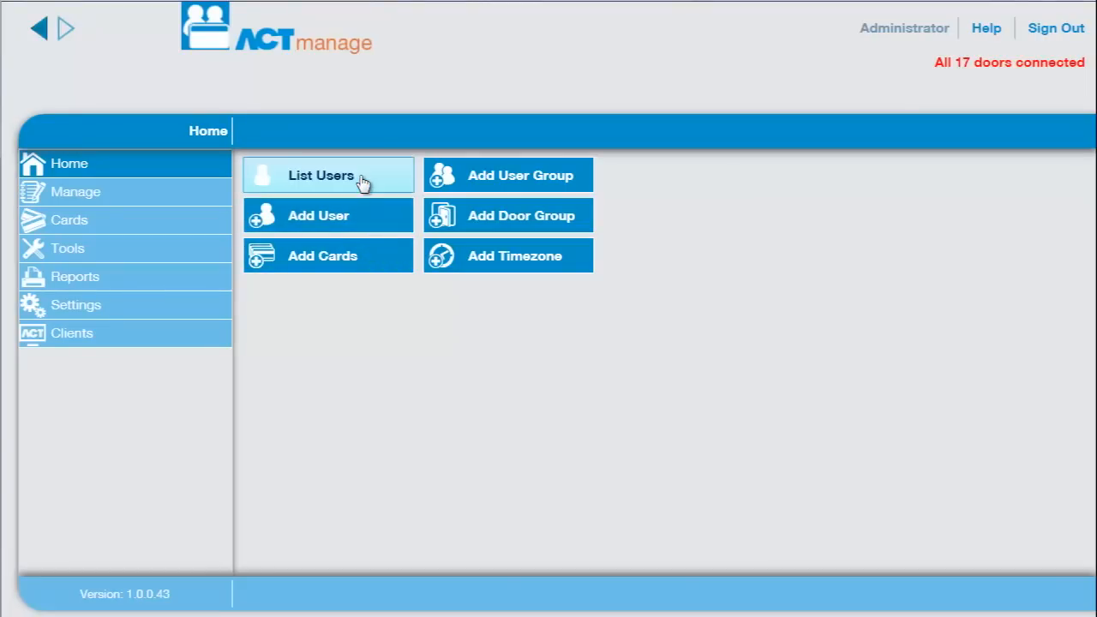
Step: Filter users by 'Michael', briefly view Michael Test's details, and return to the list
{"action": "left_click", "coordinate": [328, 174]}
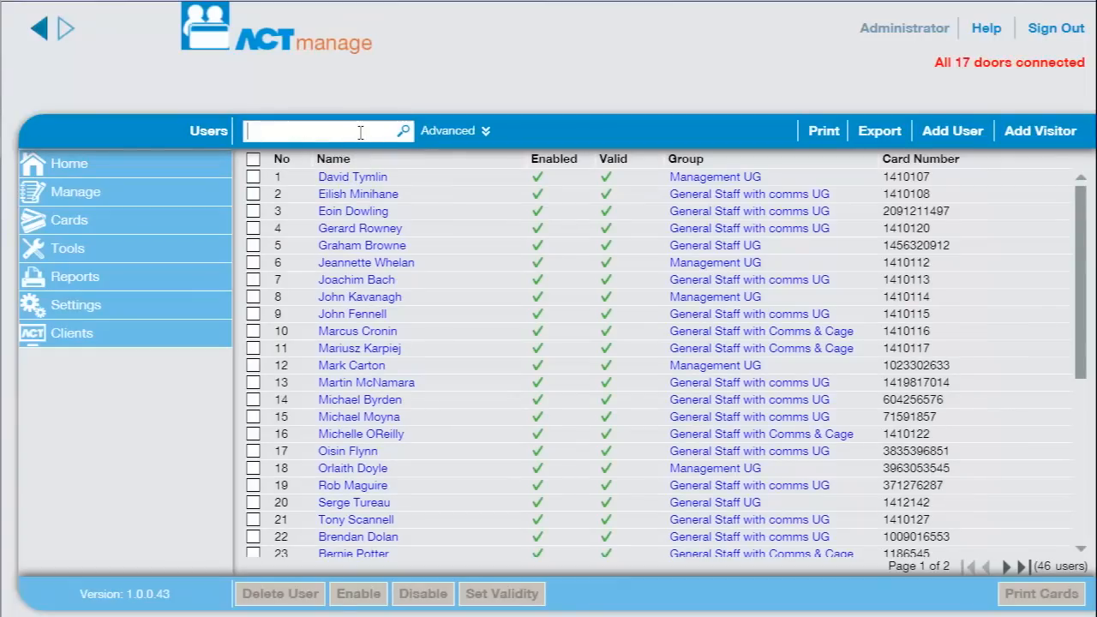
{"action": "type", "text": "Michael"}
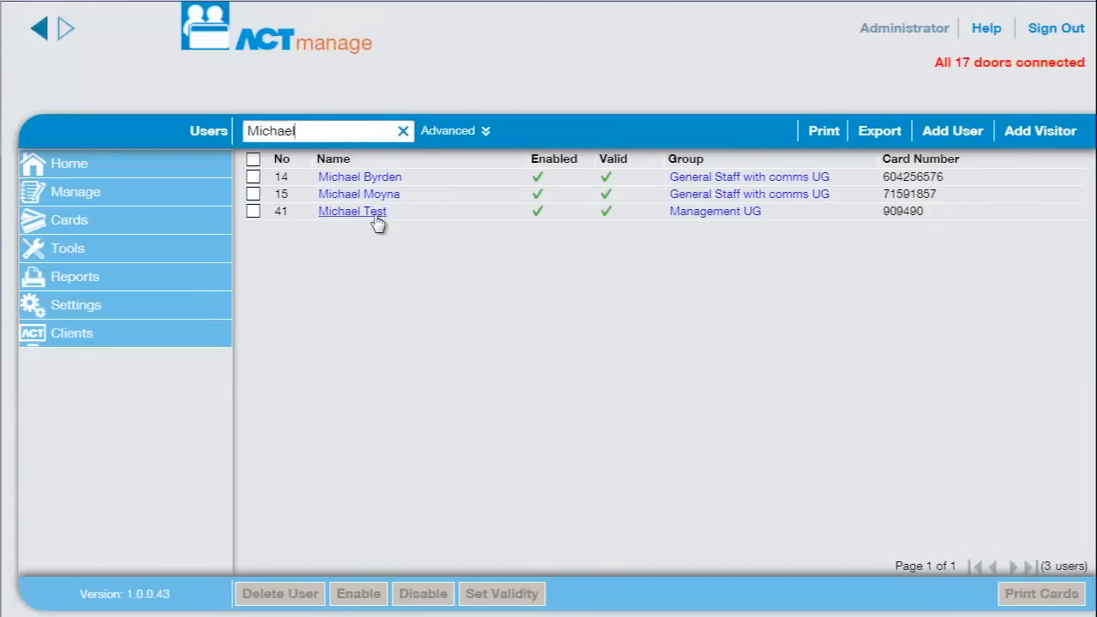
{"action": "left_click", "coordinate": [352, 211]}
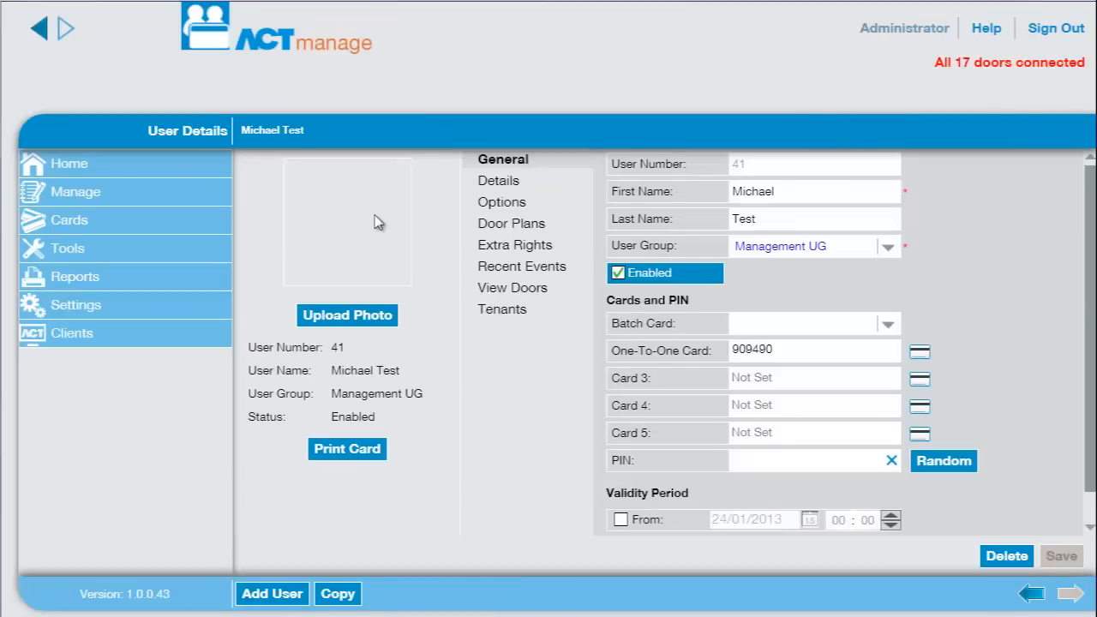
{"action": "mouse_move", "coordinate": [39, 30]}
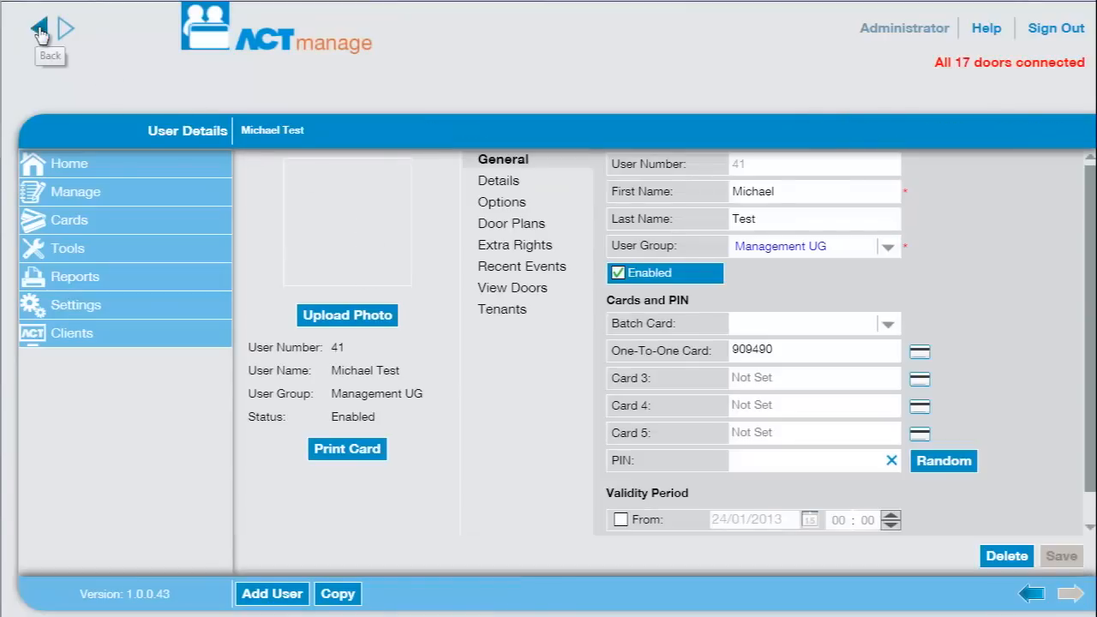
{"action": "left_click", "coordinate": [38, 29]}
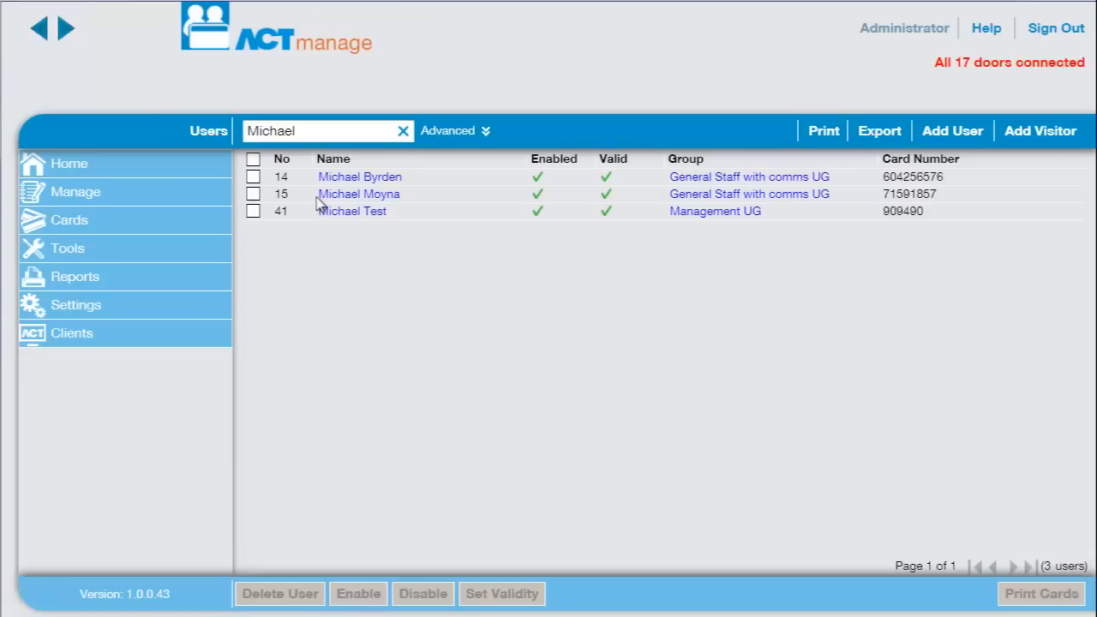
{"action": "left_click", "coordinate": [358, 193]}
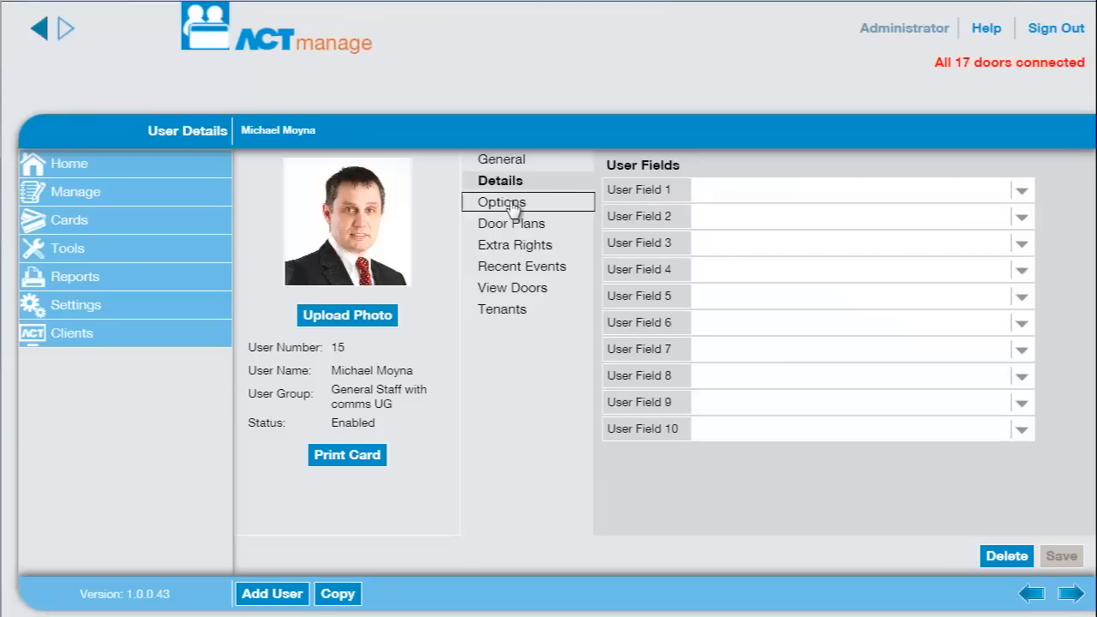
{"action": "left_click", "coordinate": [510, 223]}
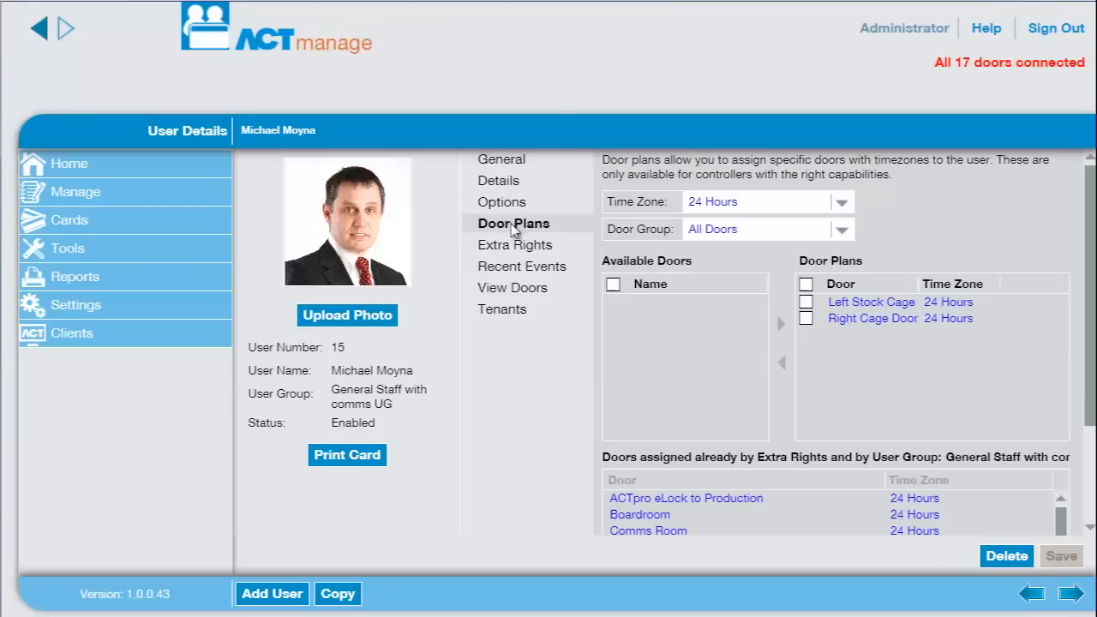
{"action": "left_click", "coordinate": [522, 266]}
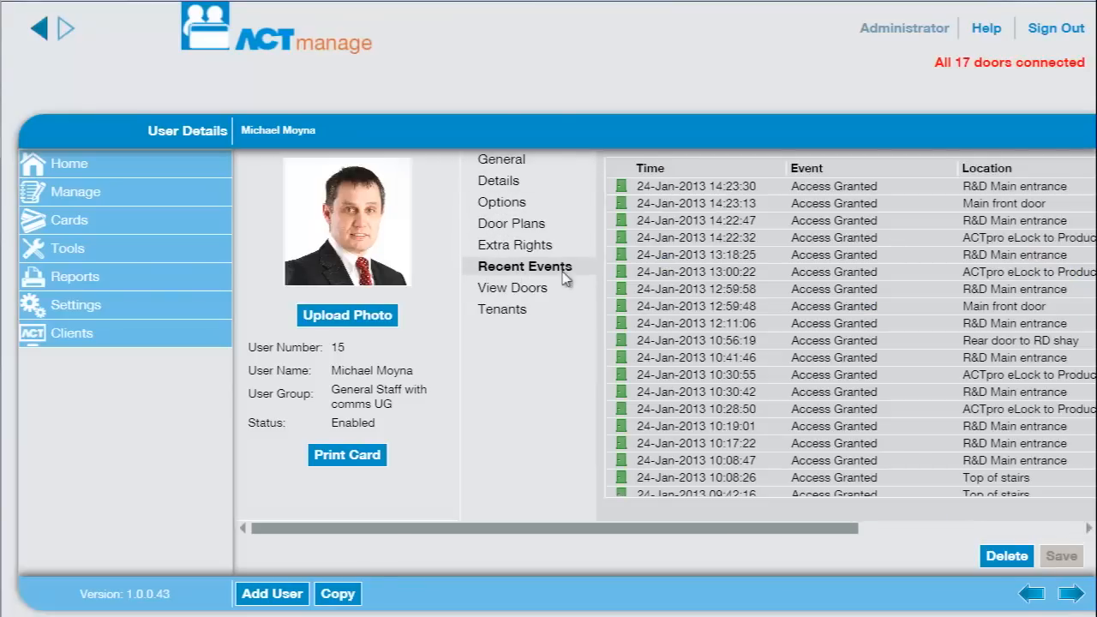
{"action": "left_click", "coordinate": [512, 287]}
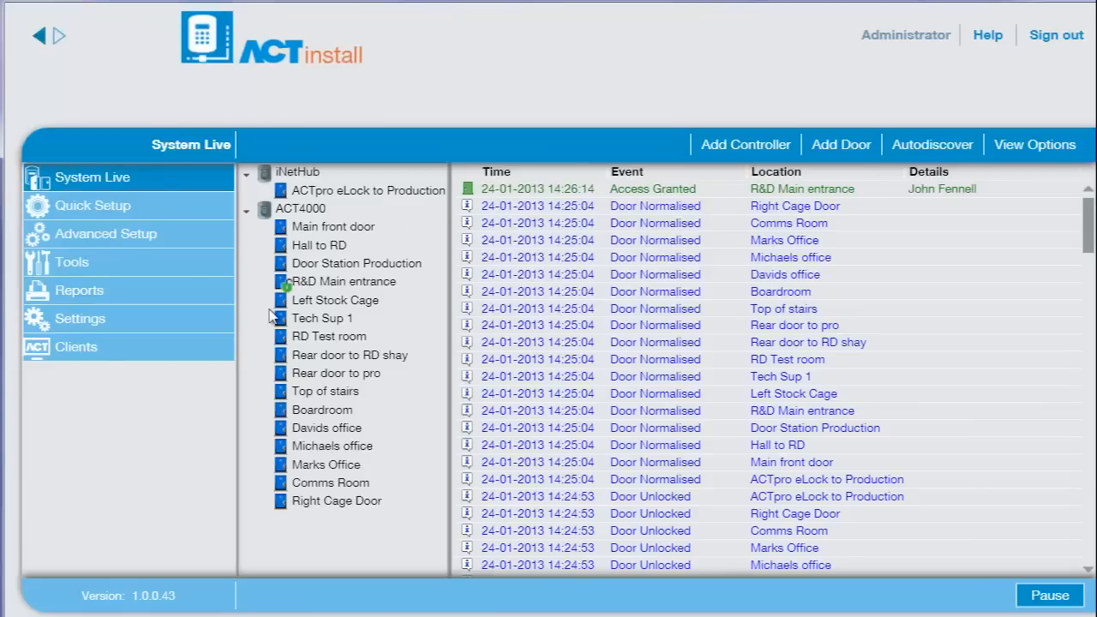
{"action": "mouse_move", "coordinate": [225, 289]}
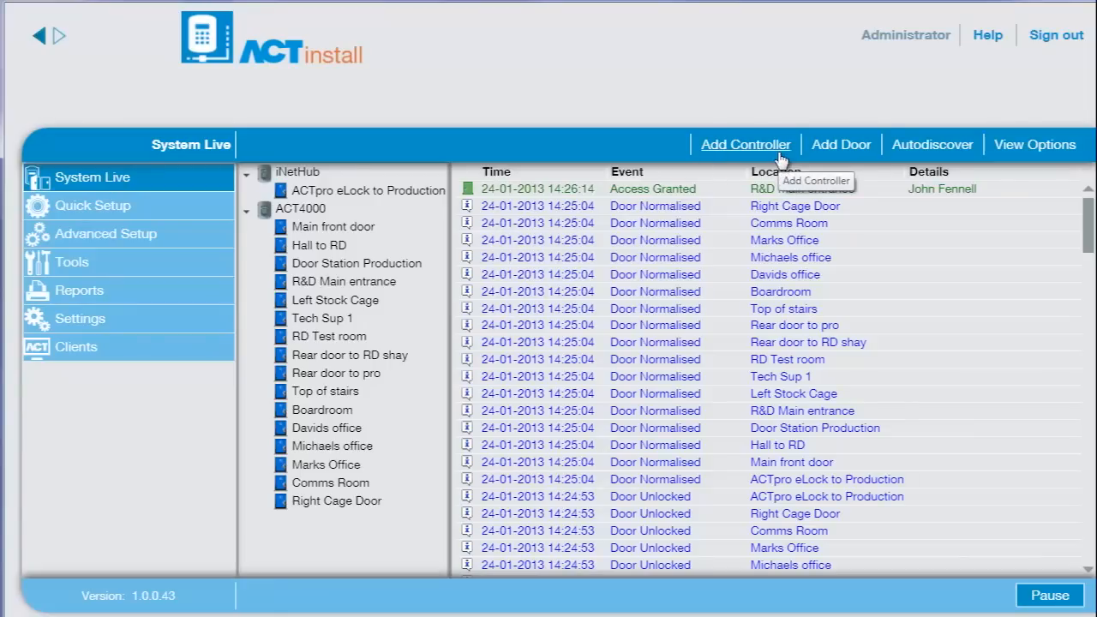
{"action": "mouse_move", "coordinate": [841, 144]}
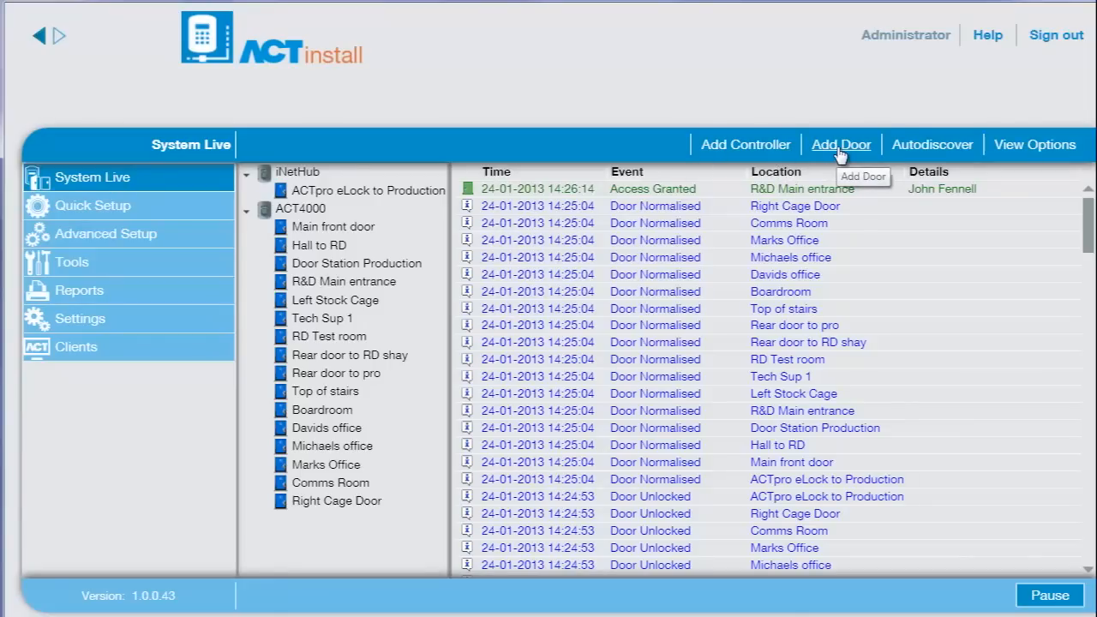
{"action": "mouse_move", "coordinate": [221, 231]}
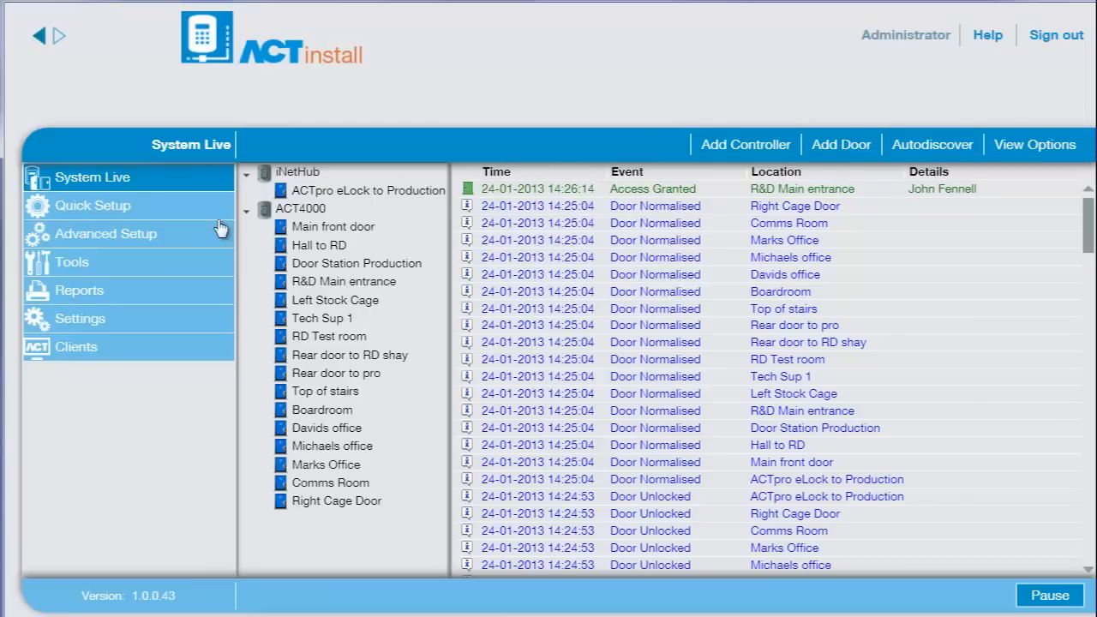
Step: Expand Advanced Setup to list the two controllers and the sixteen doors
{"action": "left_click", "coordinate": [106, 233]}
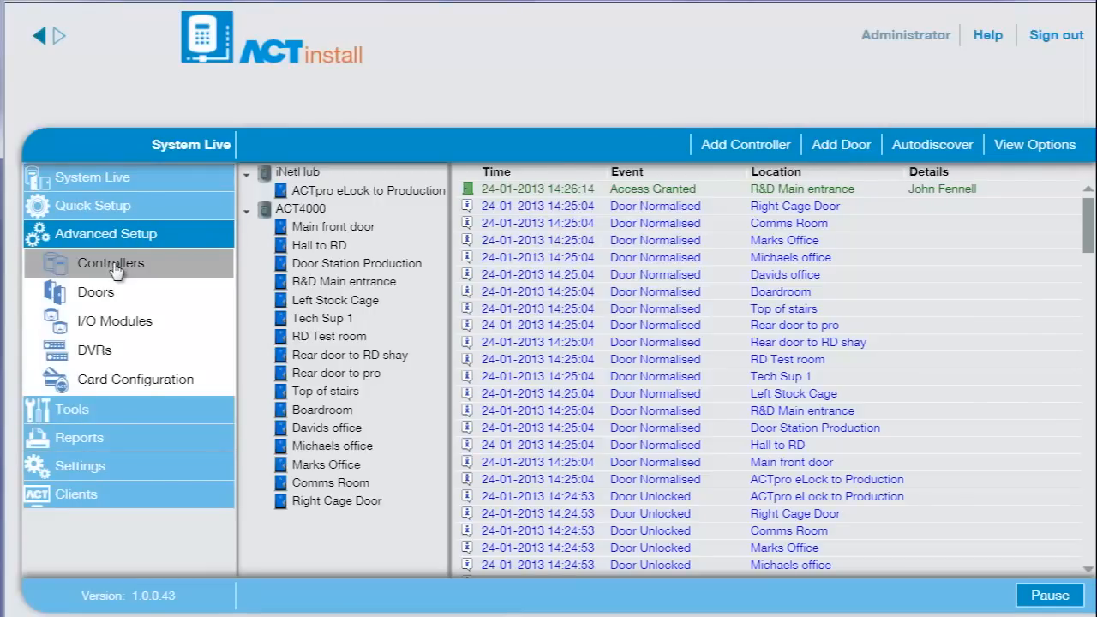
{"action": "left_click", "coordinate": [111, 263]}
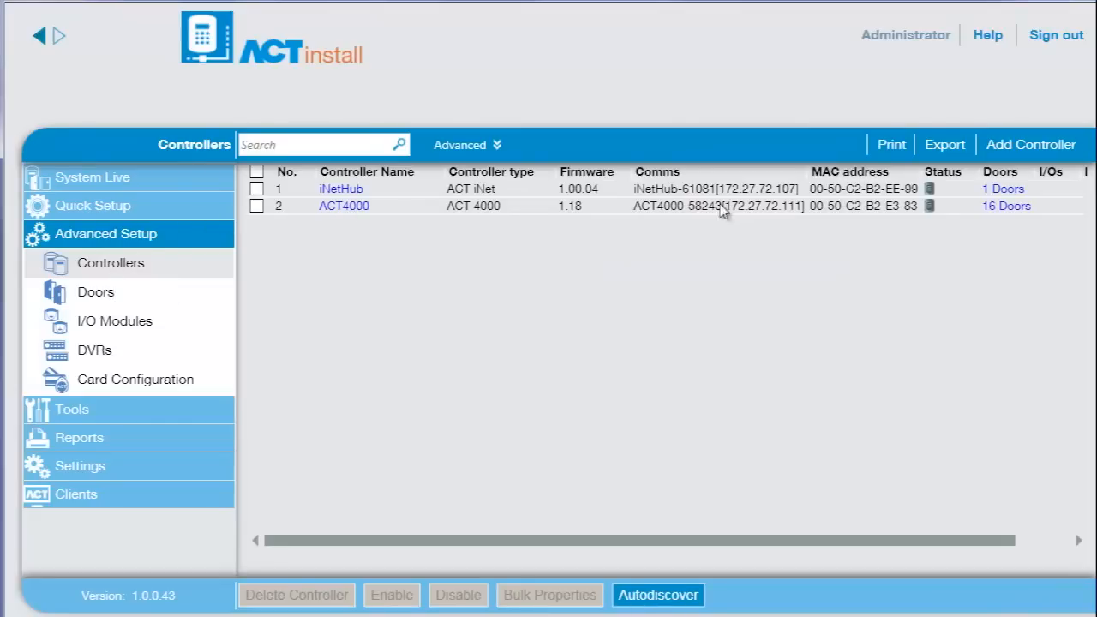
{"action": "left_click", "coordinate": [95, 292]}
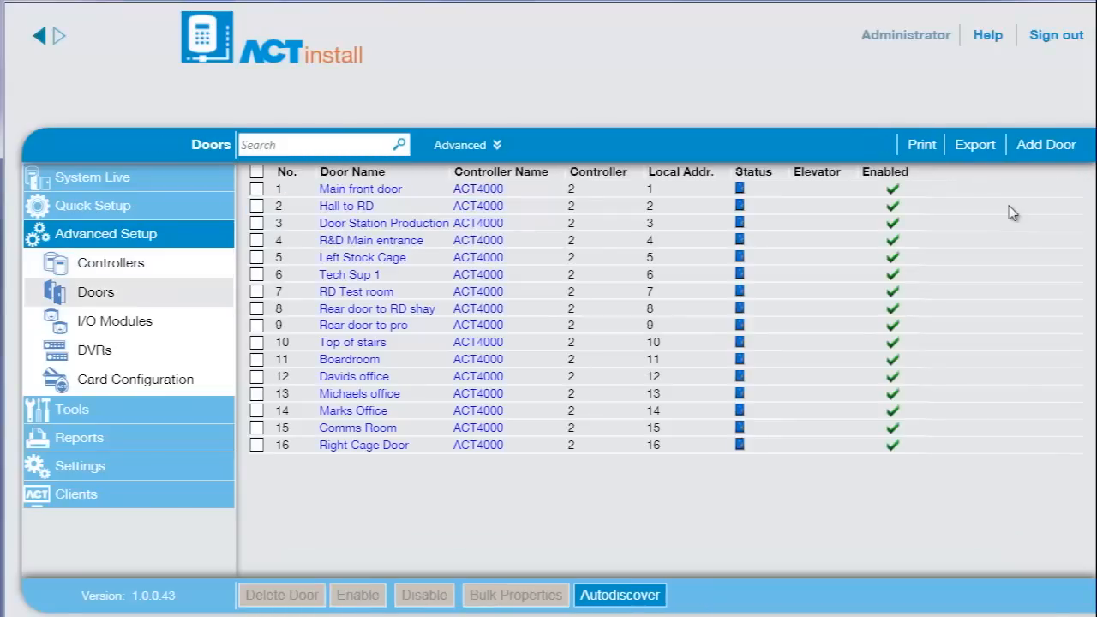
{"action": "mouse_move", "coordinate": [538, 185]}
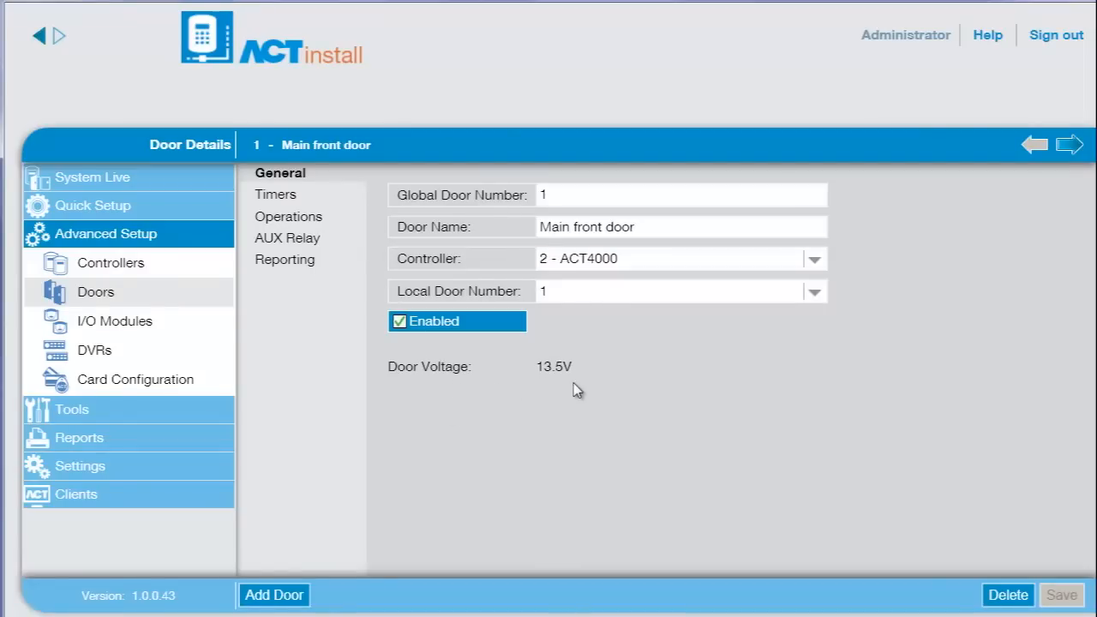
{"action": "mouse_move", "coordinate": [561, 391]}
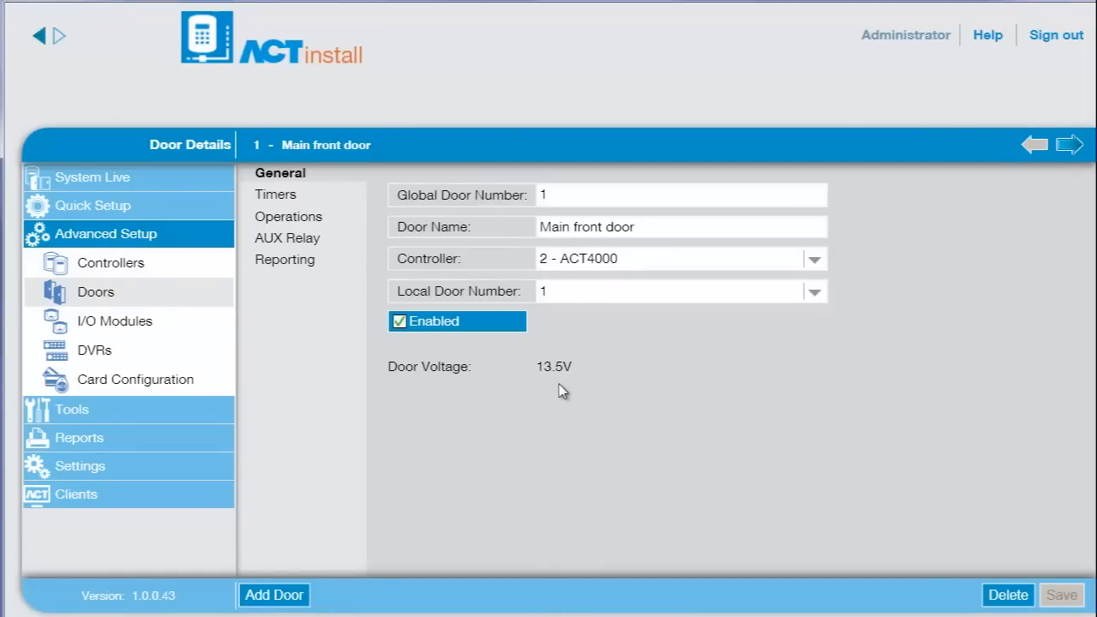
Step: Check Main front door's AUX Relay and Reporting options, then go back to Doors
{"action": "left_click", "coordinate": [276, 193]}
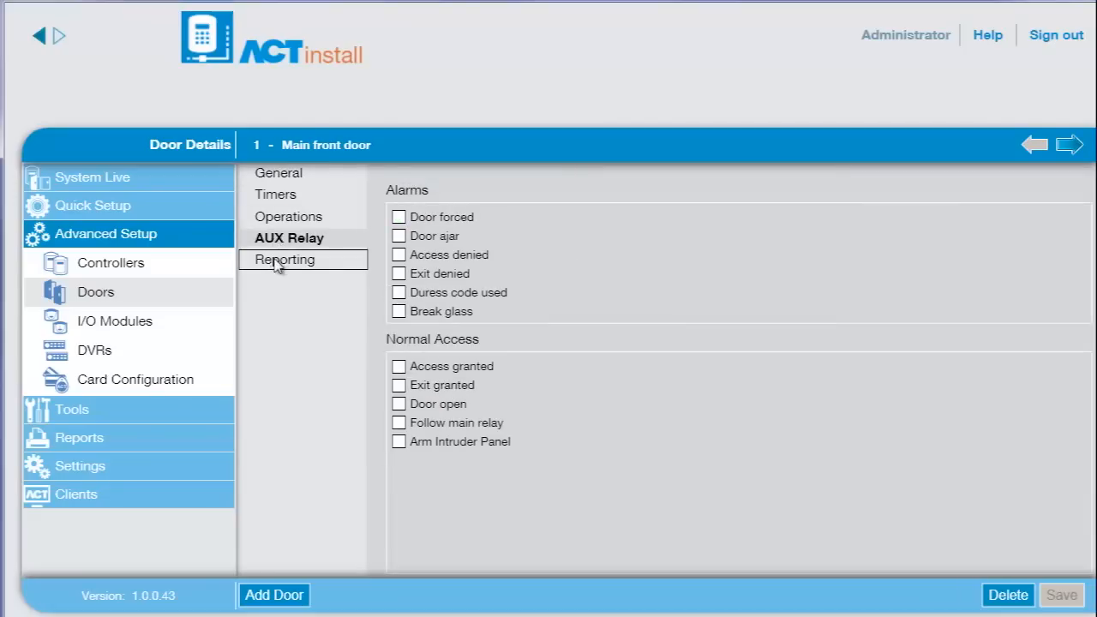
{"action": "left_click", "coordinate": [283, 258]}
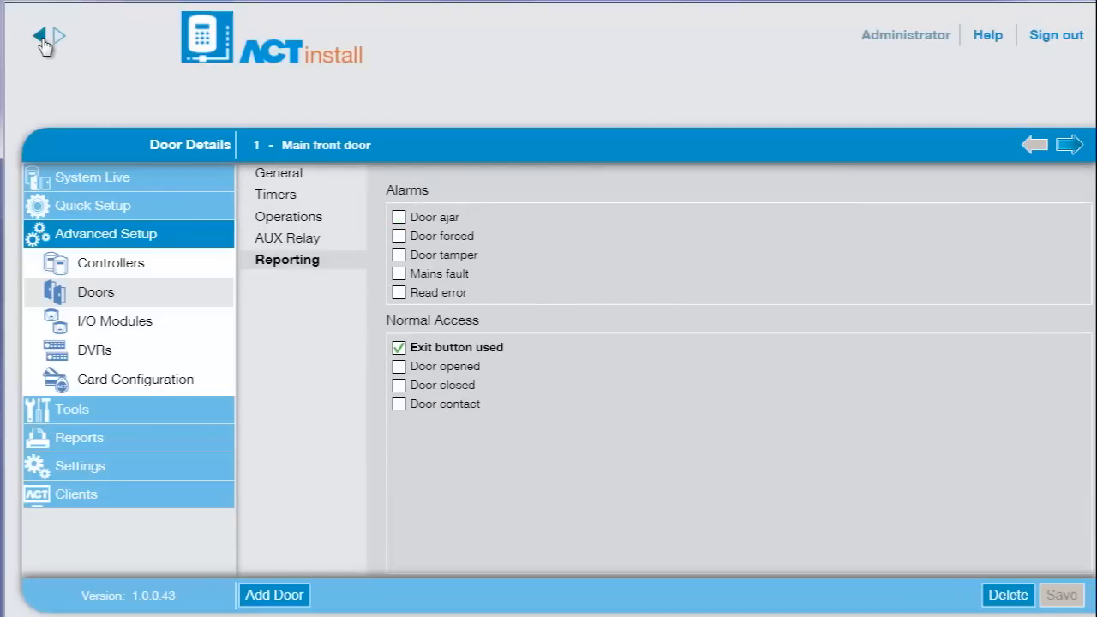
{"action": "left_click", "coordinate": [41, 37]}
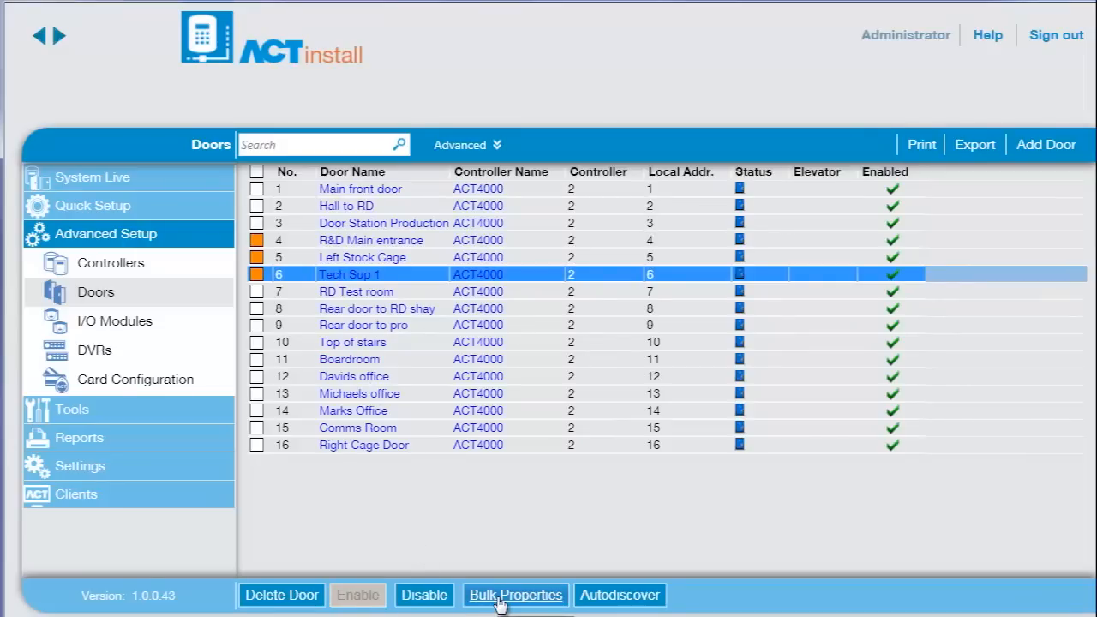
Step: Run the Bulk Properties wizard to set OP2 timer to 4 on the ticked doors
{"action": "left_click", "coordinate": [515, 594]}
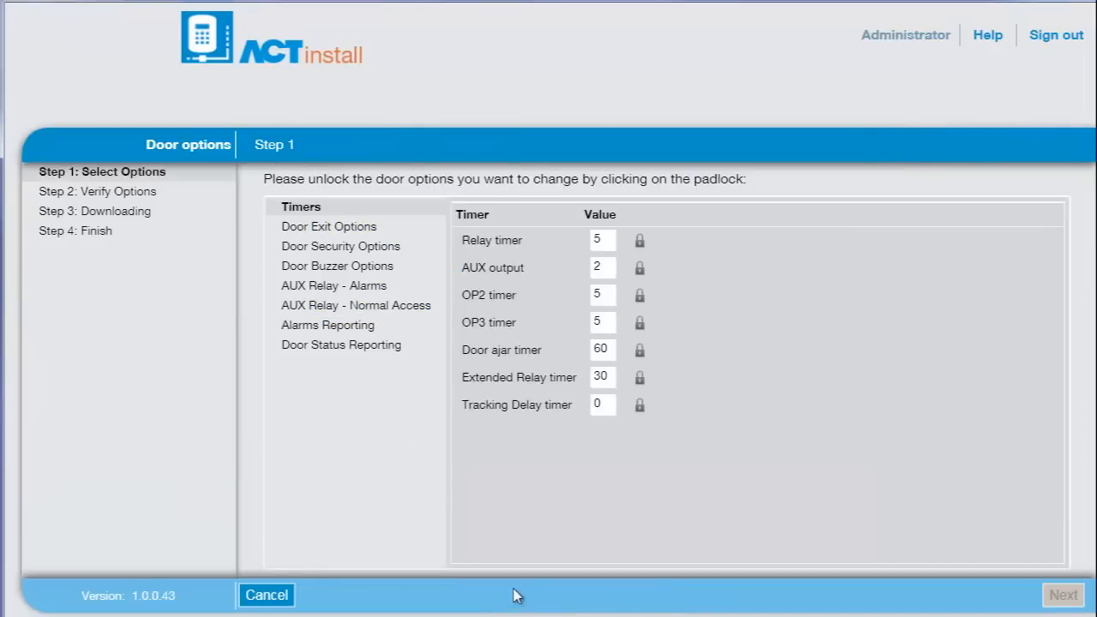
{"action": "mouse_move", "coordinate": [639, 295]}
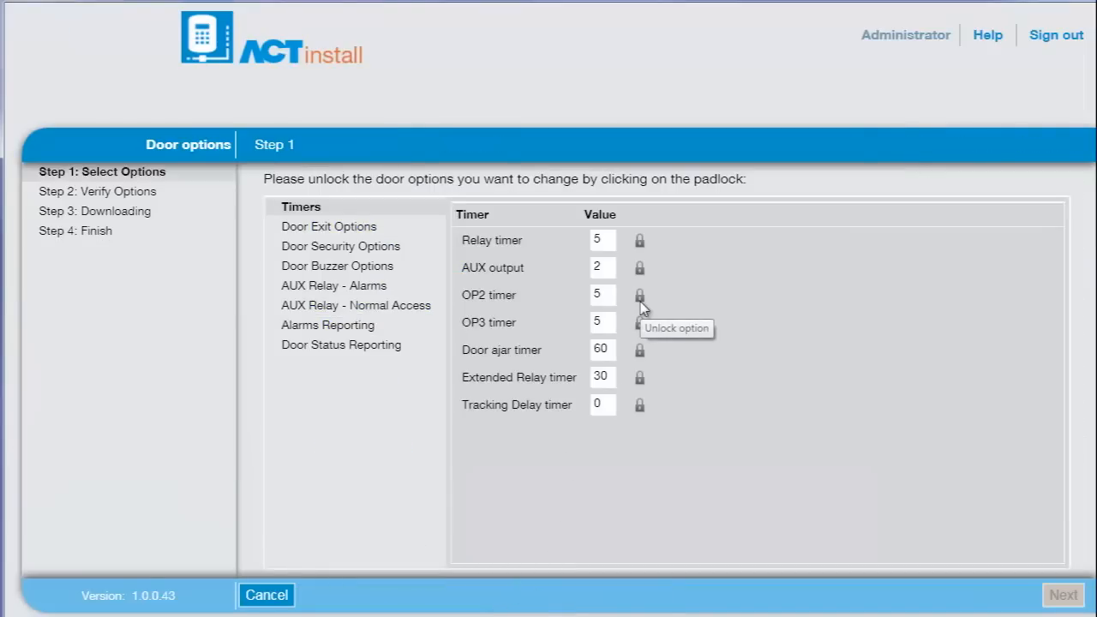
{"action": "left_click", "coordinate": [639, 295]}
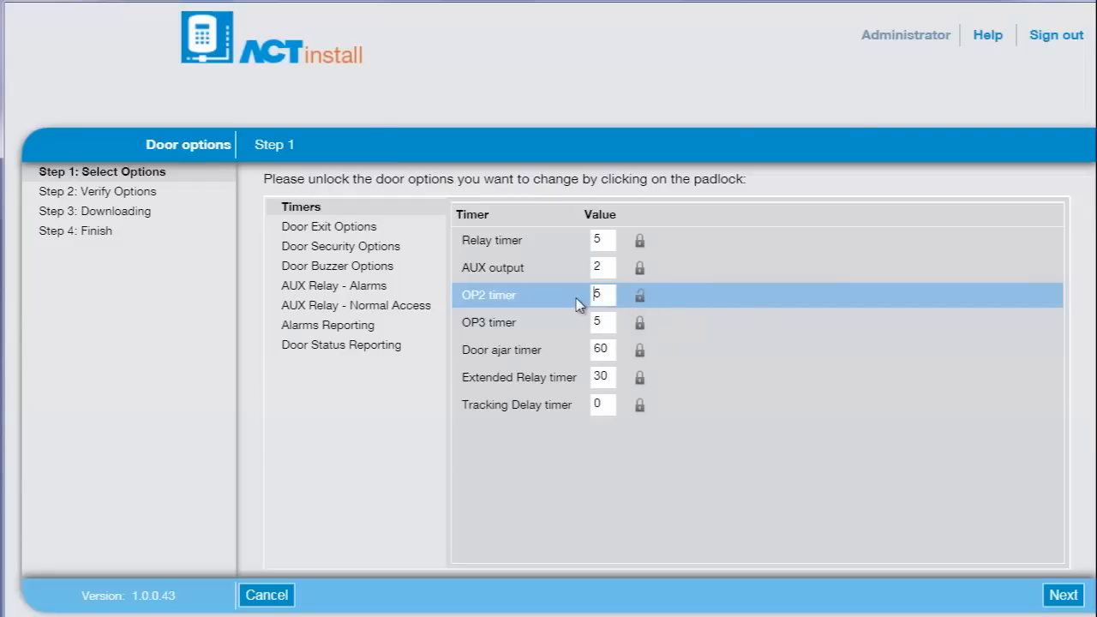
{"action": "type", "text": "4"}
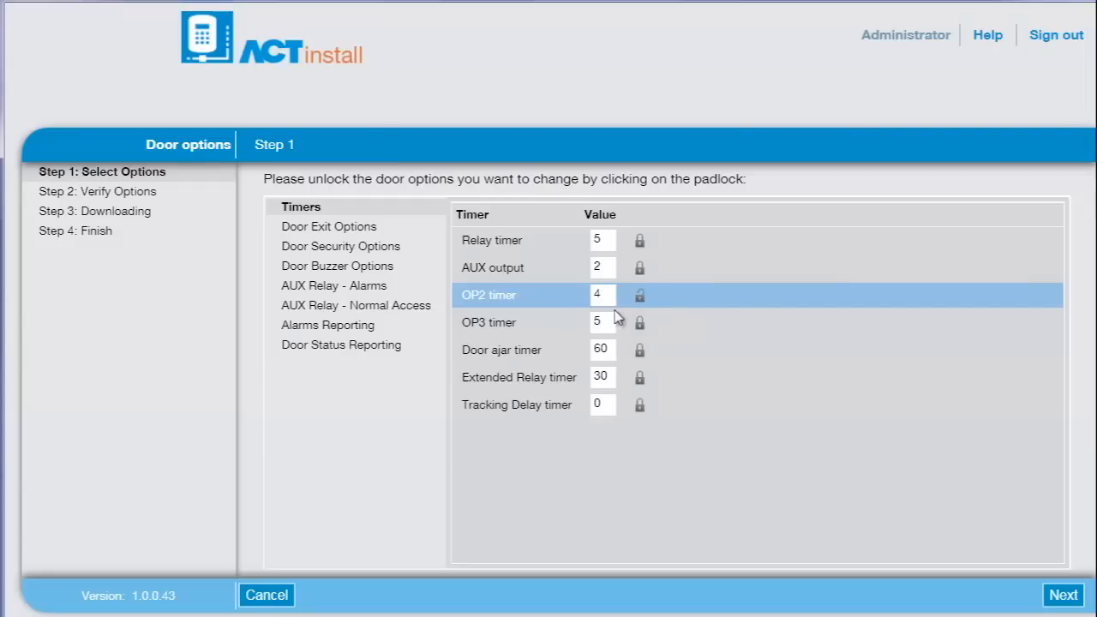
{"action": "left_click", "coordinate": [1062, 595]}
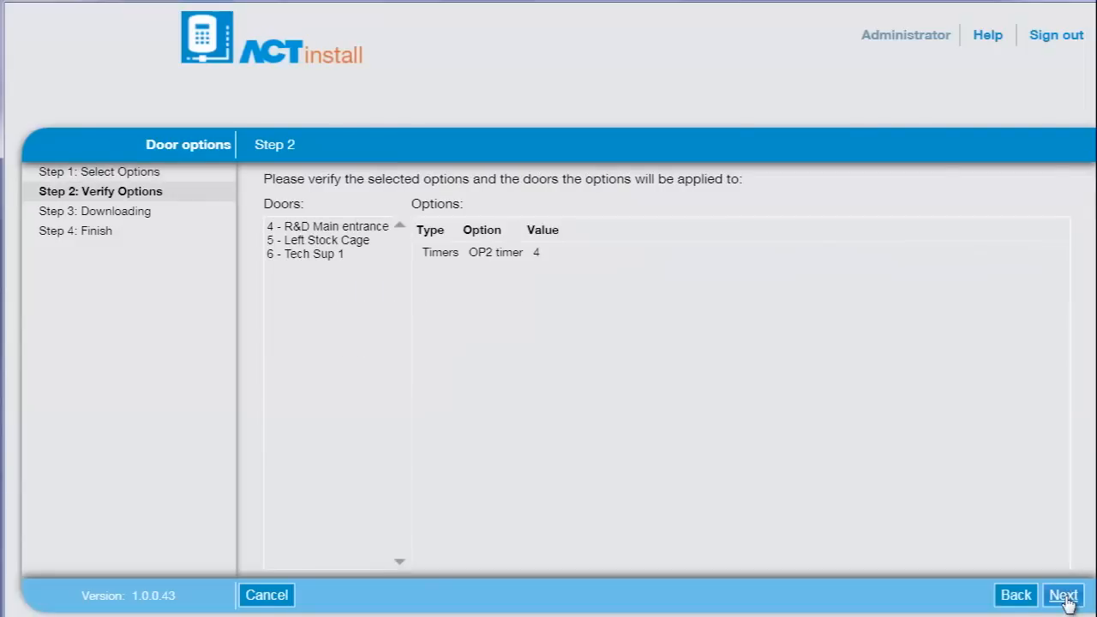
{"action": "left_click", "coordinate": [1063, 595]}
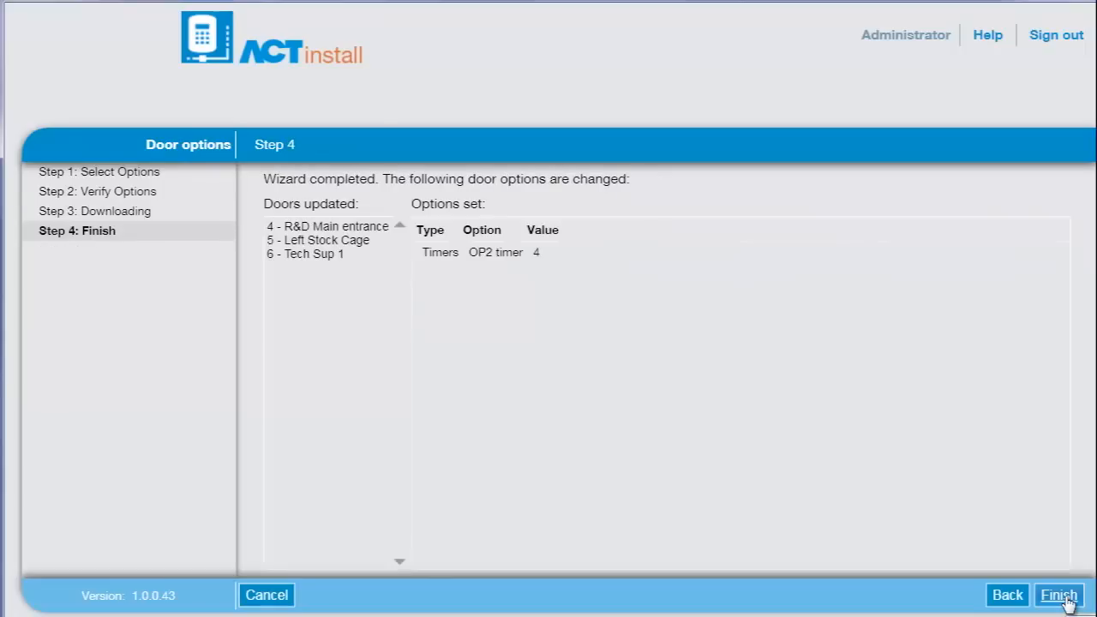